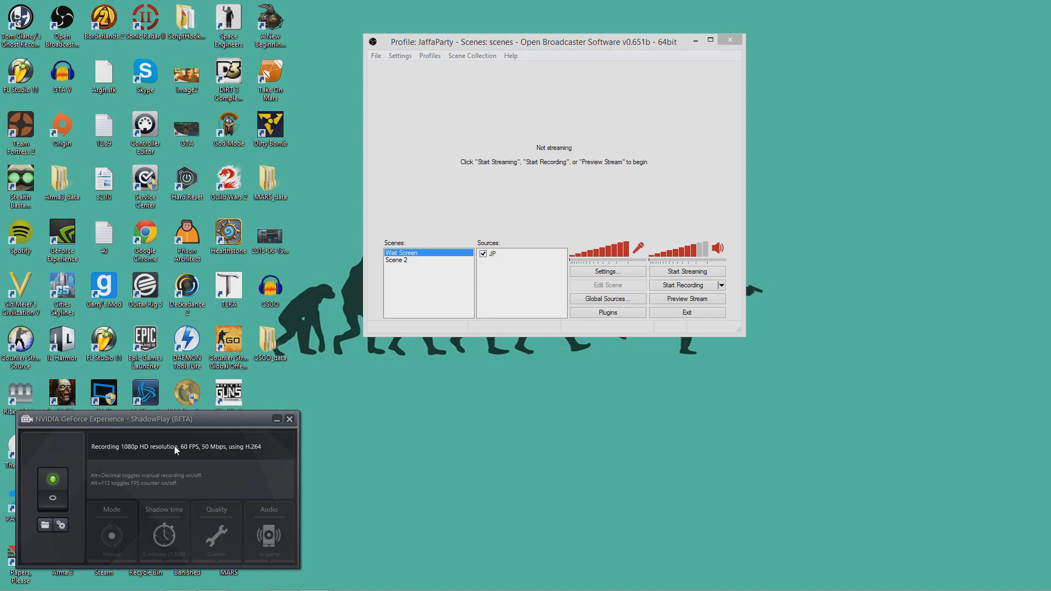
pyautogui.moveTo(468, 401)
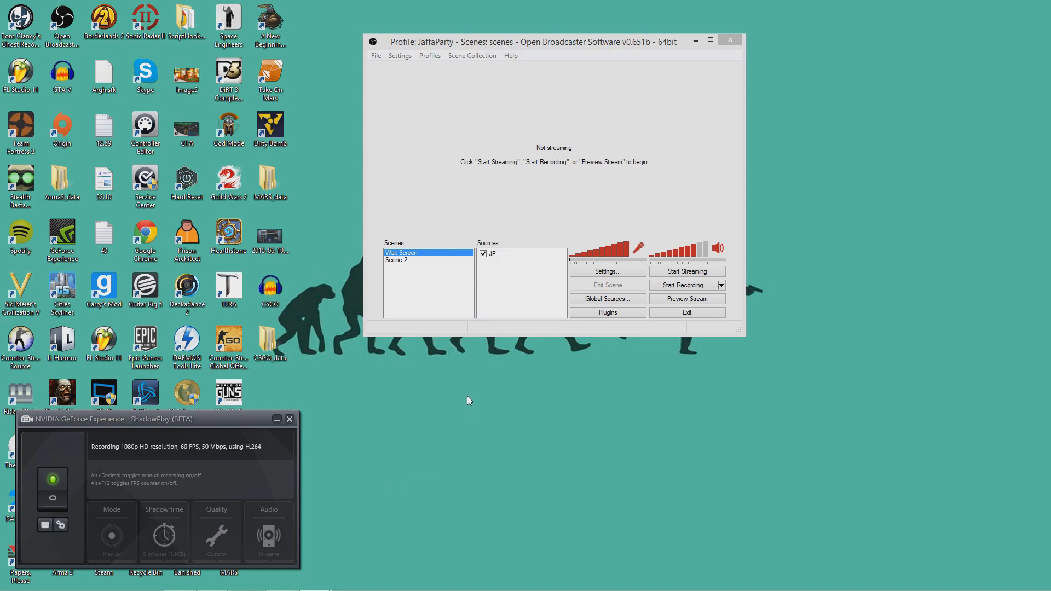
pyautogui.moveTo(742, 344)
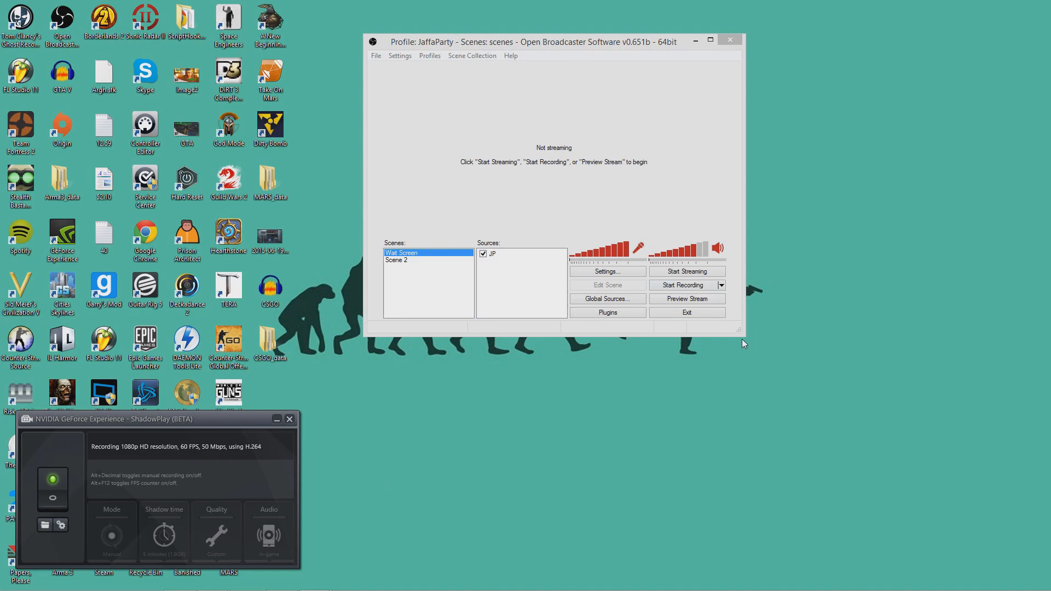
pyautogui.moveTo(574, 52)
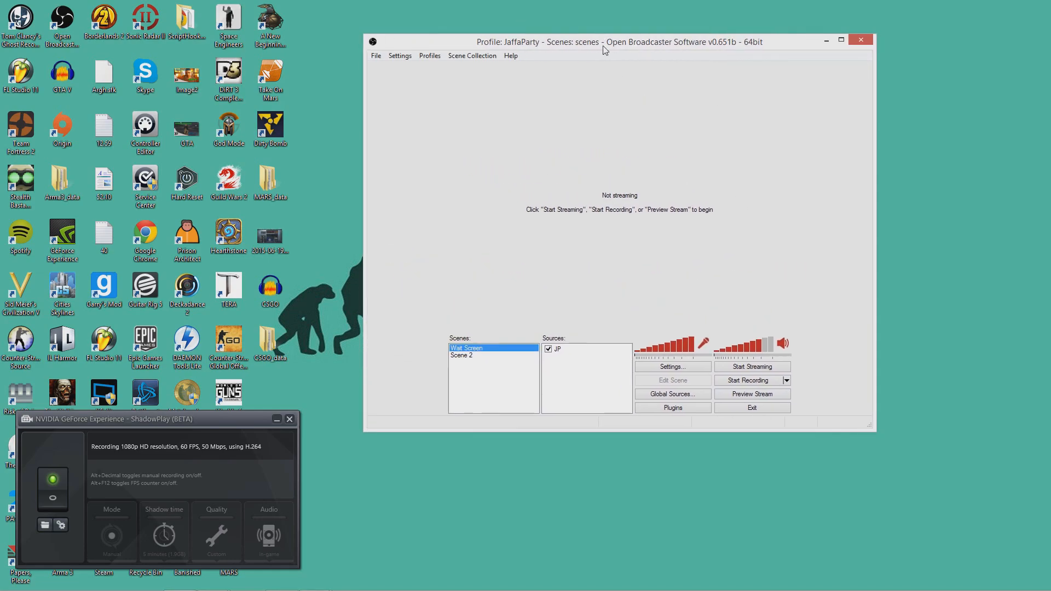
# Step: Maximize the OBS window and select Scene 2 to show its capture, text and chat sources
pyautogui.click(840, 40)
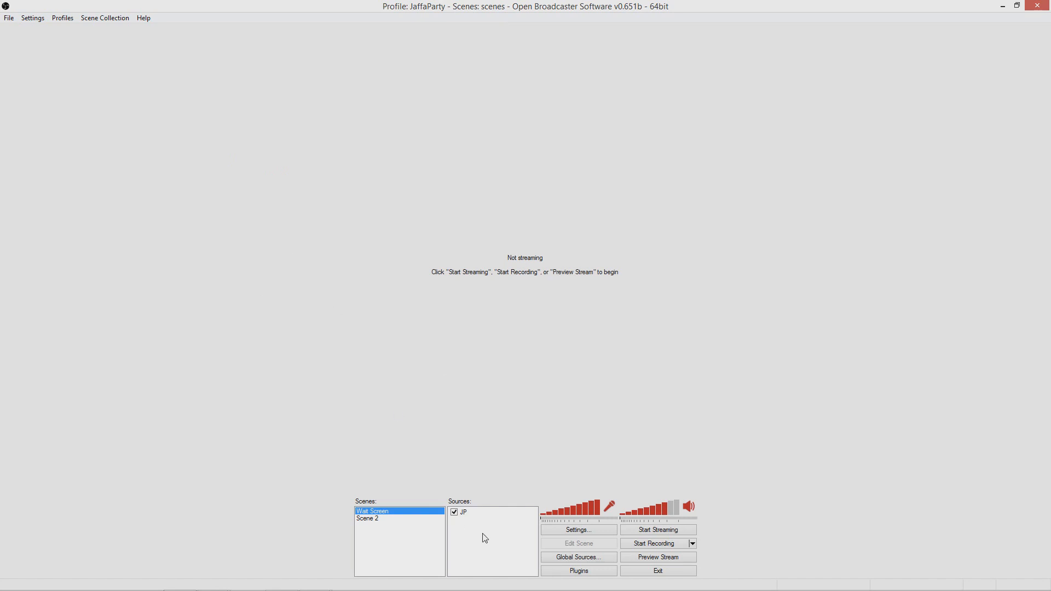
pyautogui.click(368, 518)
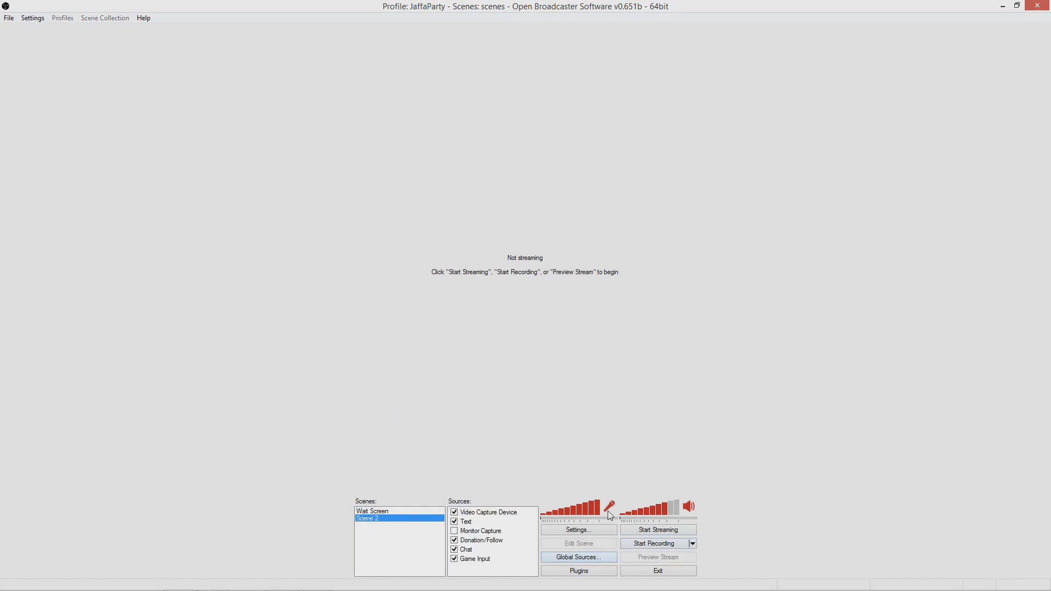
pyautogui.moveTo(524, 413)
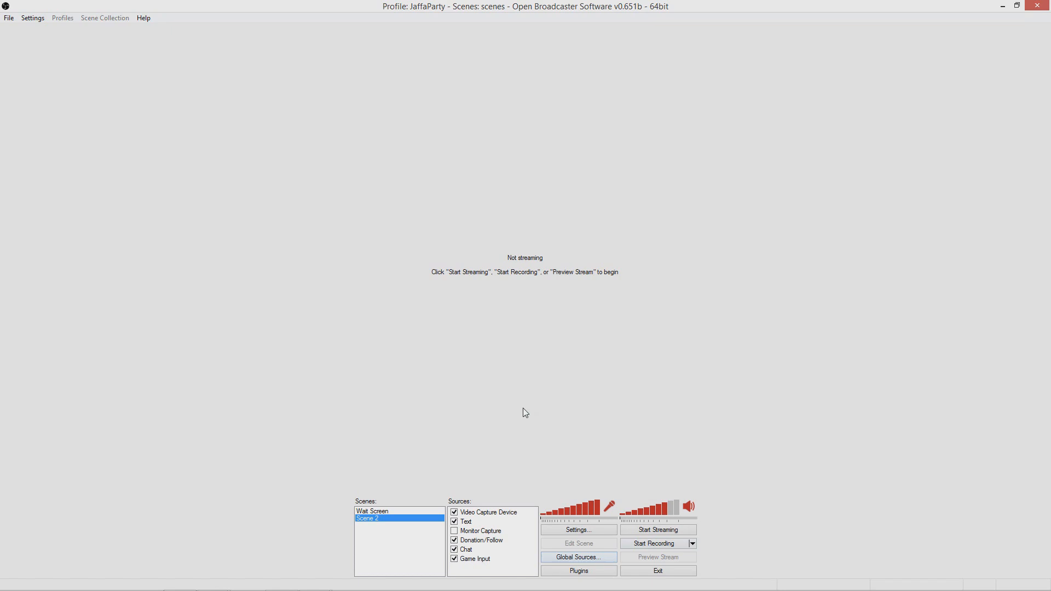
# Step: Start Preview Stream for Scene 2, glancing at the Chat source's context menu without changing it
pyautogui.click(658, 557)
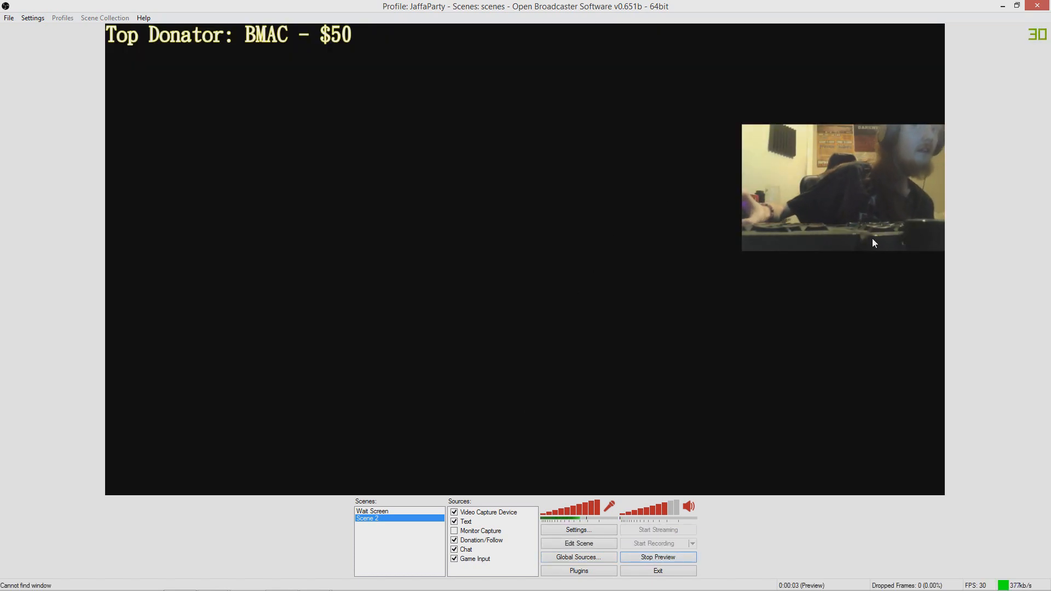
pyautogui.rightClick(466, 548)
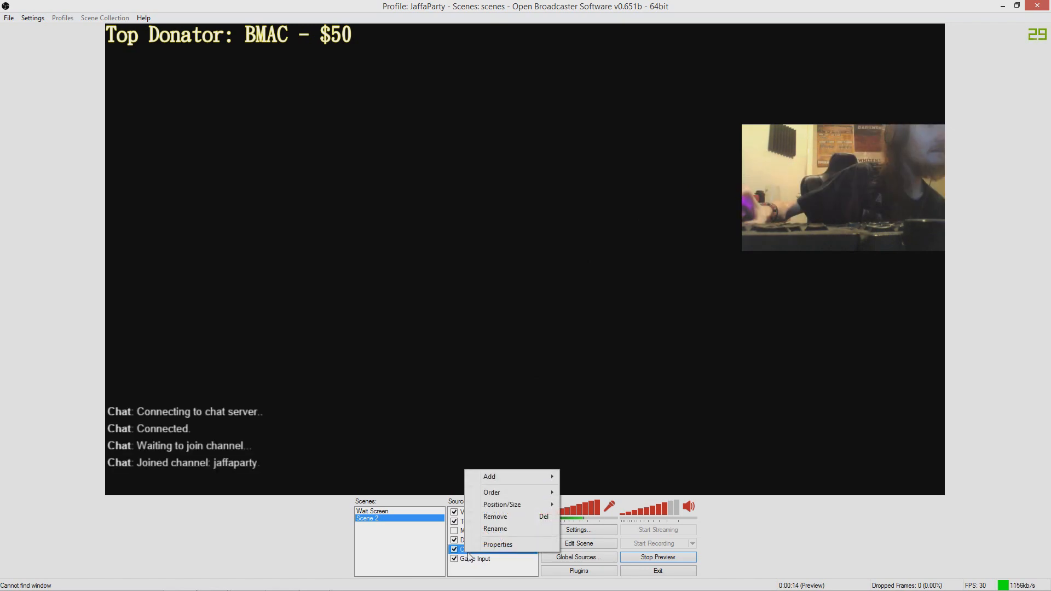
pyautogui.click(361, 283)
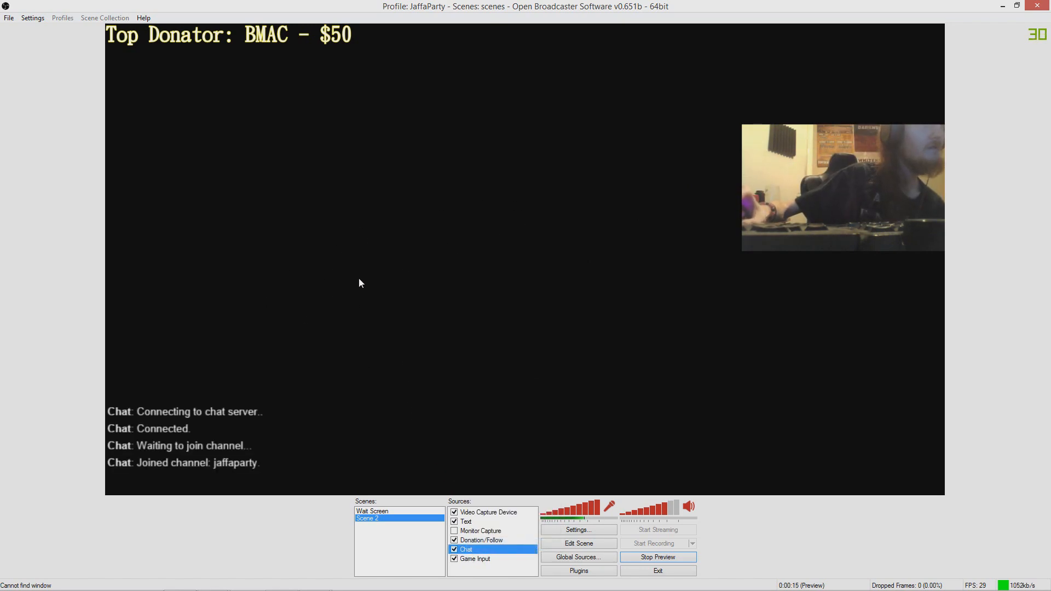
pyautogui.moveTo(228, 454)
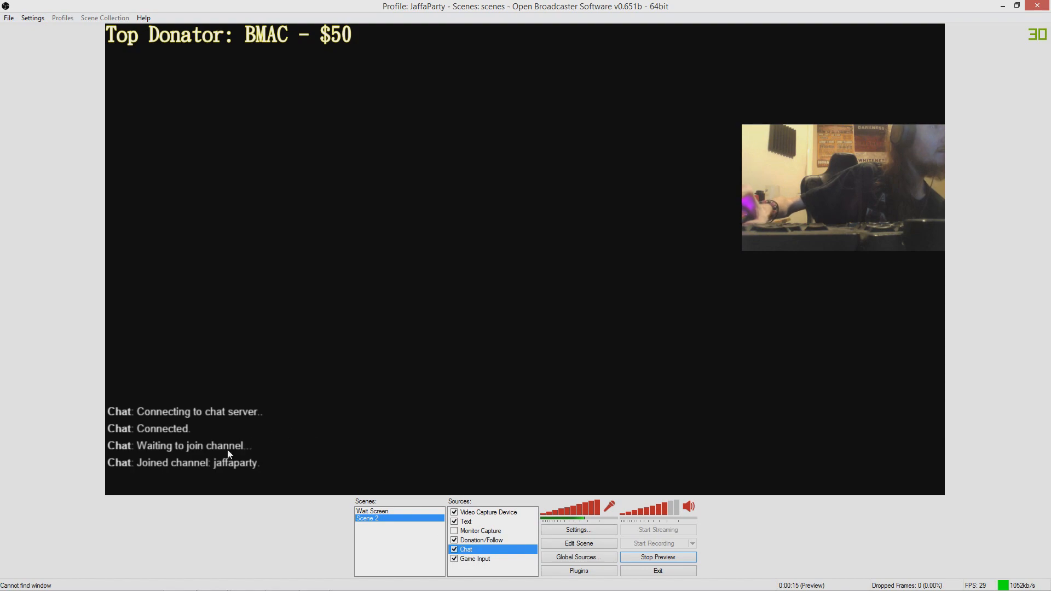
pyautogui.moveTo(611, 330)
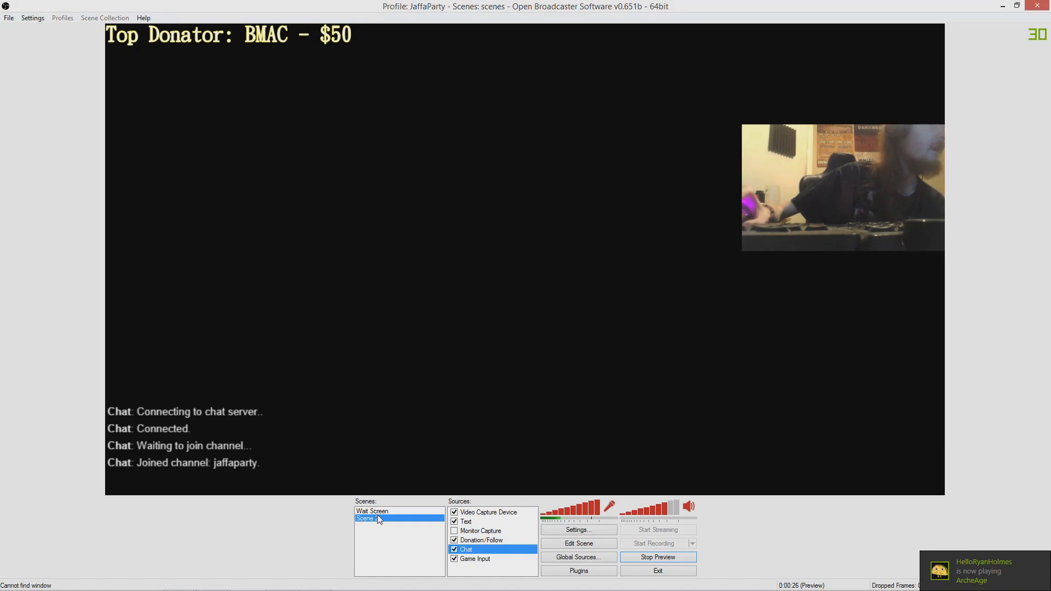
# Step: Select the Wait Screen scene so the preview shows the JaffaParty artwork
pyautogui.click(371, 511)
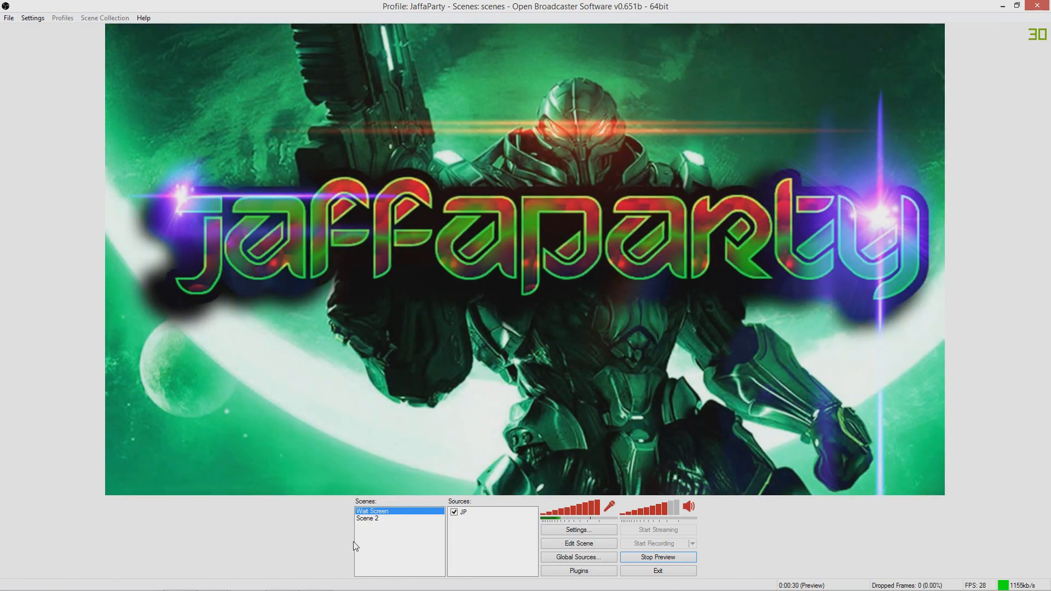
pyautogui.rightClick(372, 512)
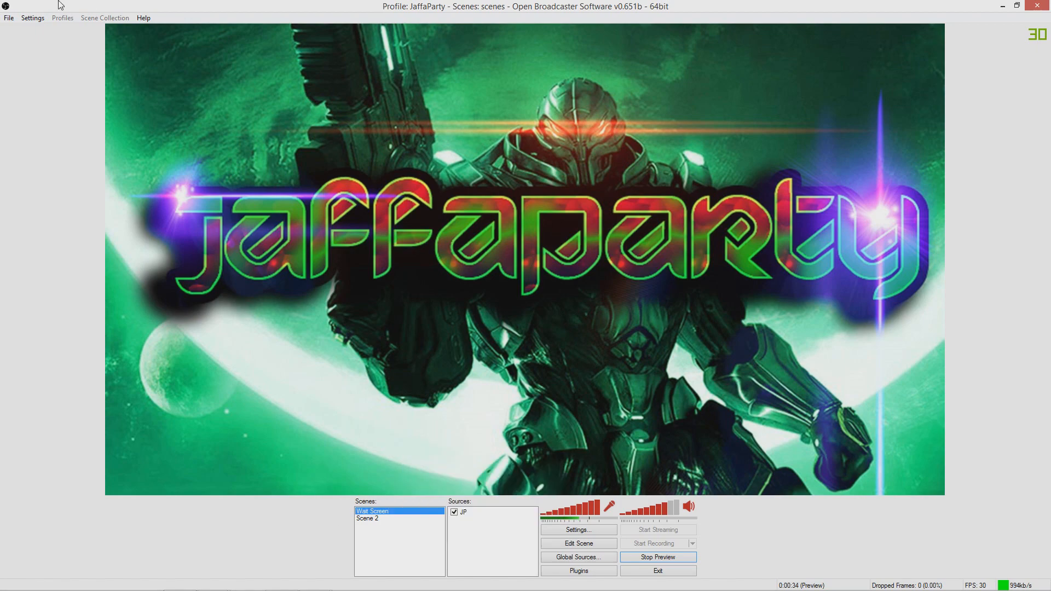
pyautogui.moveTo(62, 17)
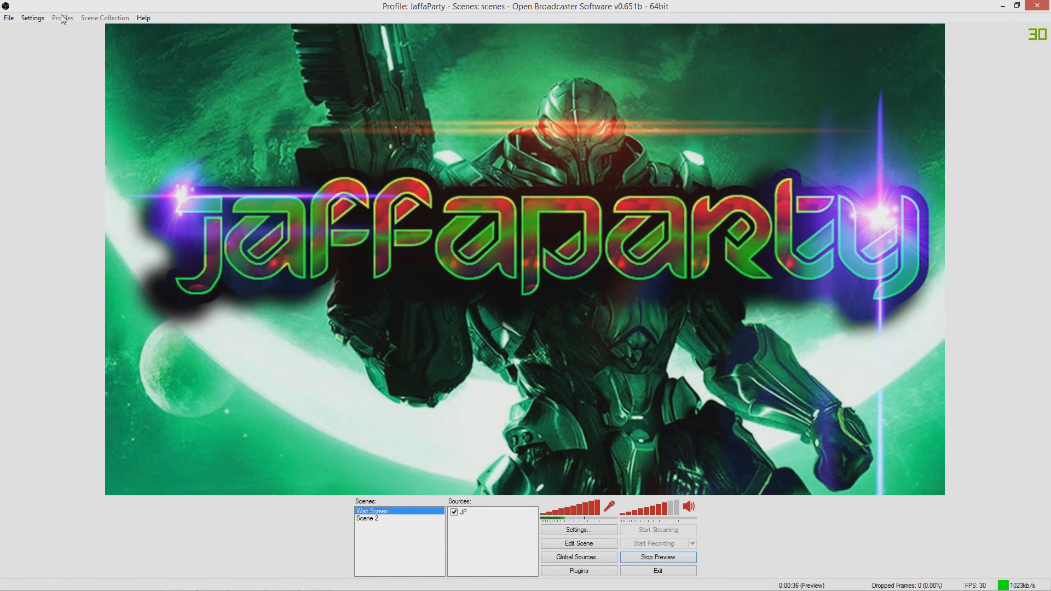
# Step: Bring up the Settings window on the Encoding page (x264, CBR 1000 kb/s, AAC 128 at 48kHz stereo)
pyautogui.click(47, 31)
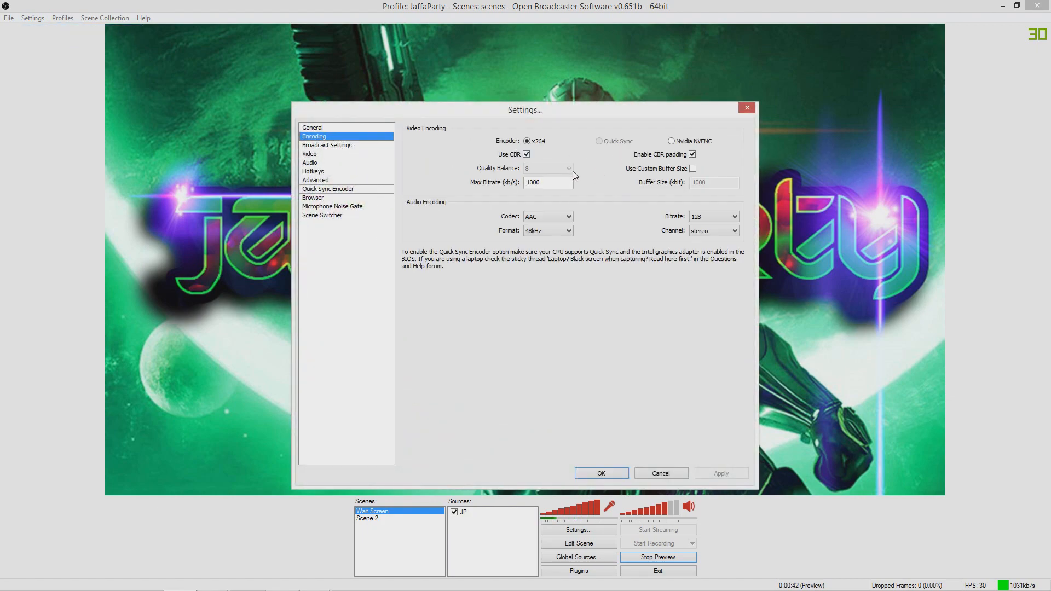
pyautogui.moveTo(401, 266)
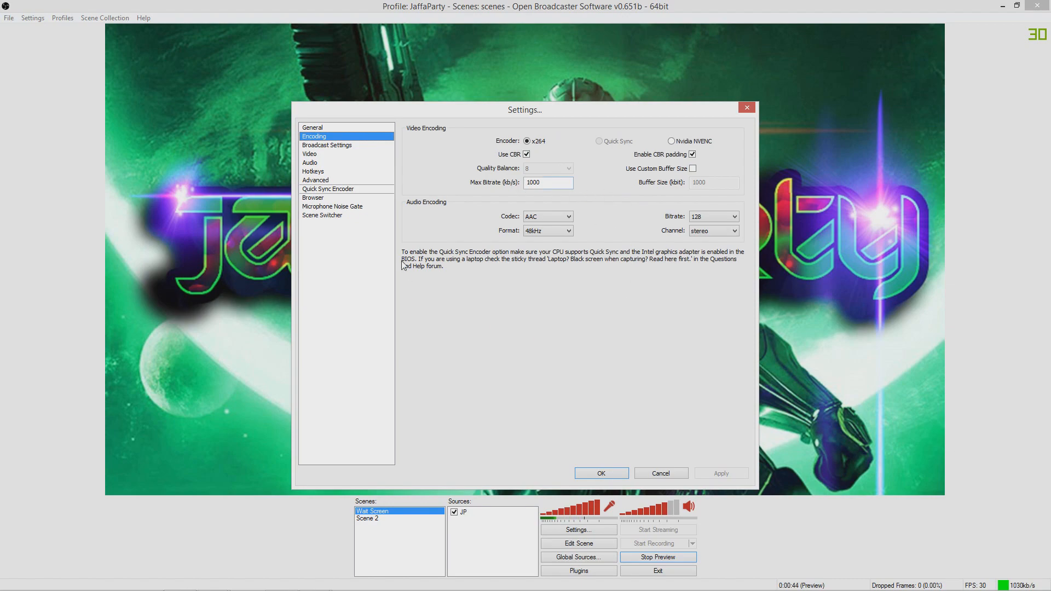
pyautogui.moveTo(685, 308)
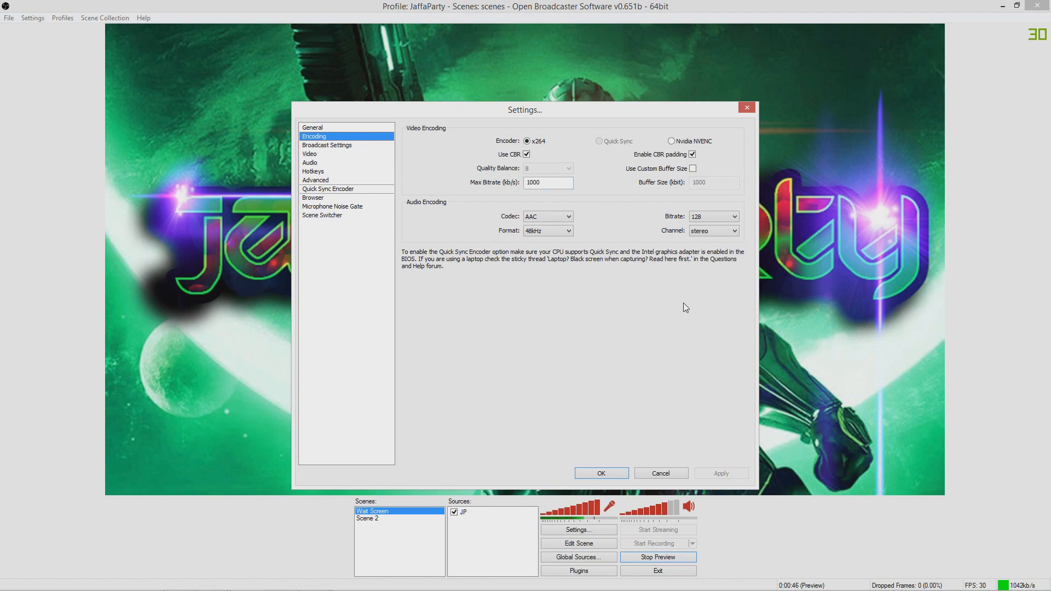
pyautogui.moveTo(622, 235)
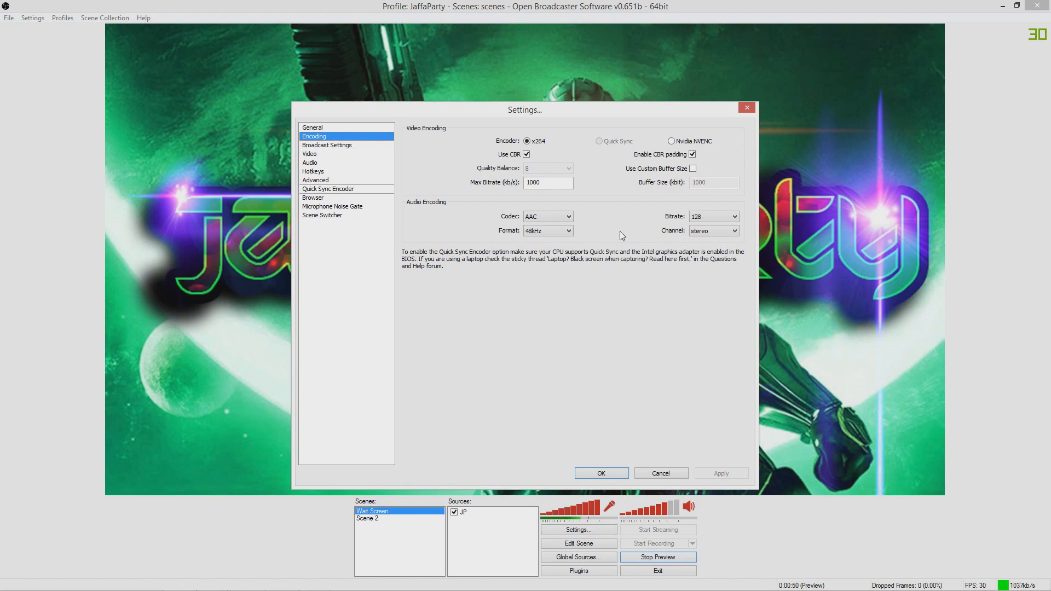
pyautogui.moveTo(343, 148)
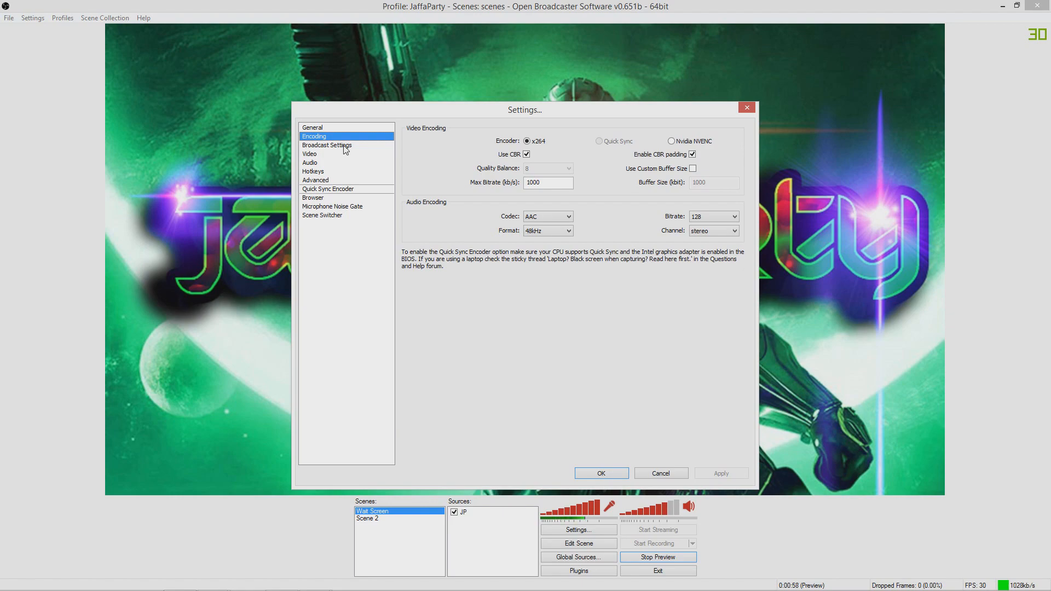
# Step: On Broadcast Settings keep Twitch as the service and EU: London, UK as the stream server
pyautogui.click(326, 144)
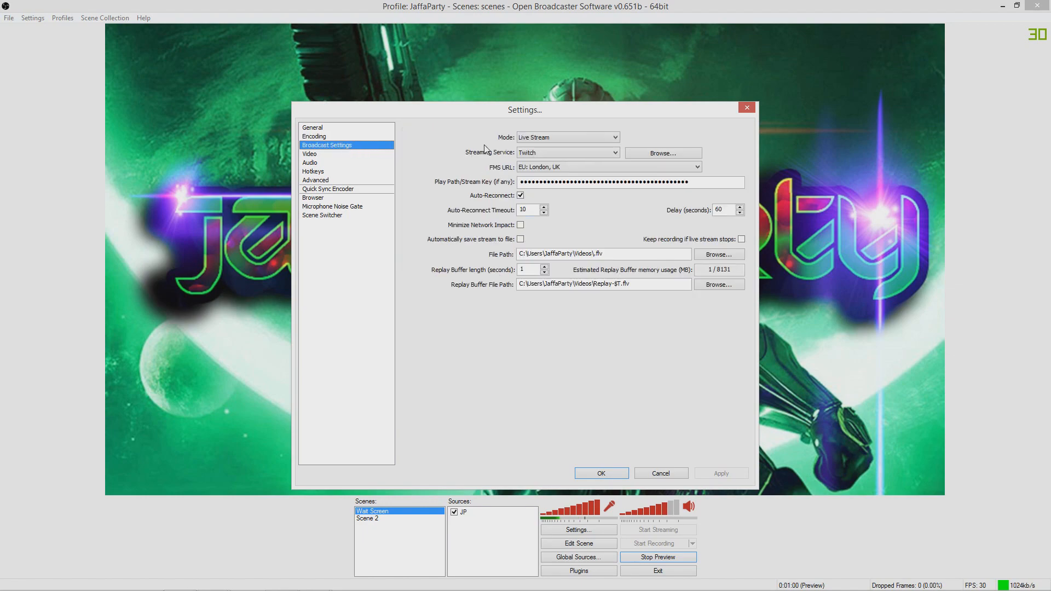
pyautogui.click(613, 152)
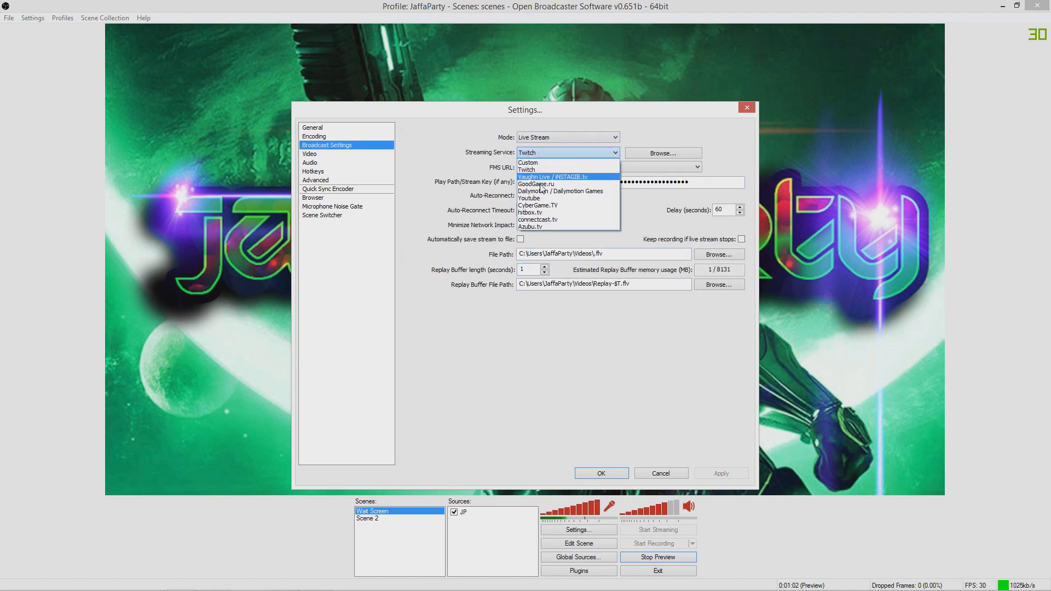
pyautogui.moveTo(542, 211)
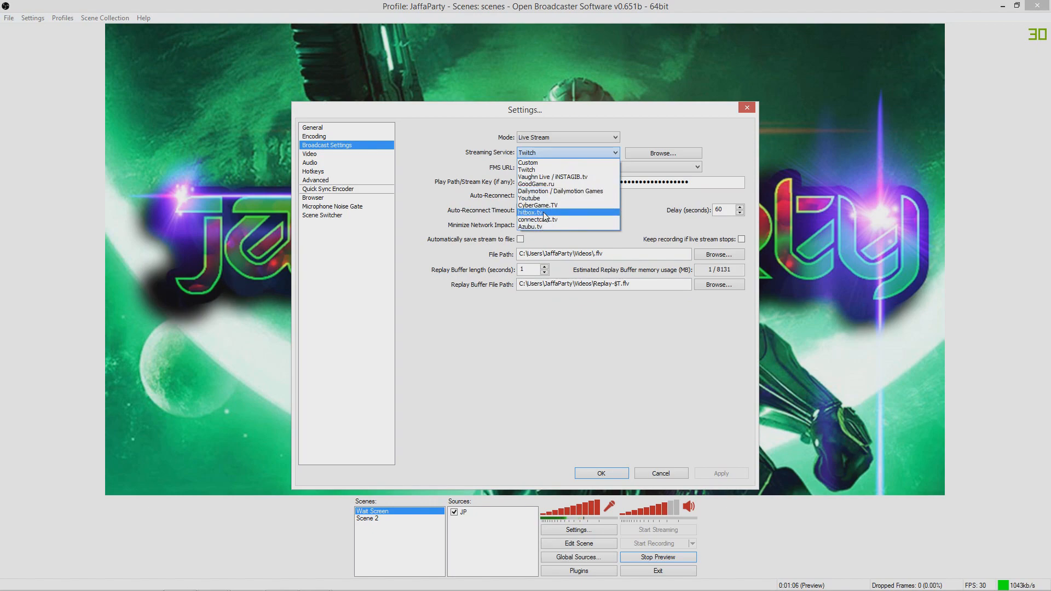
pyautogui.moveTo(544, 190)
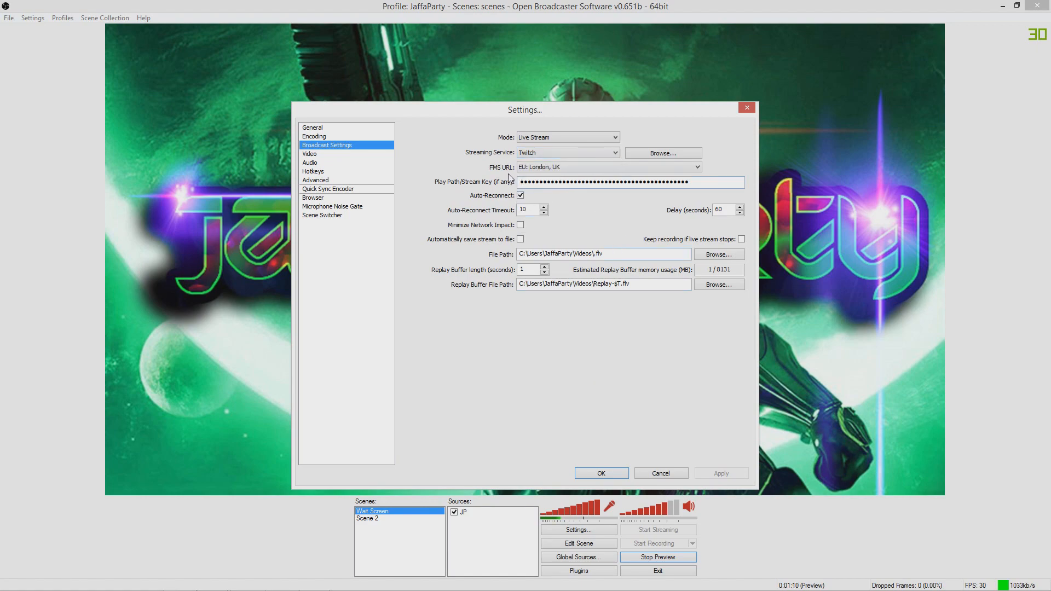
pyautogui.click(697, 166)
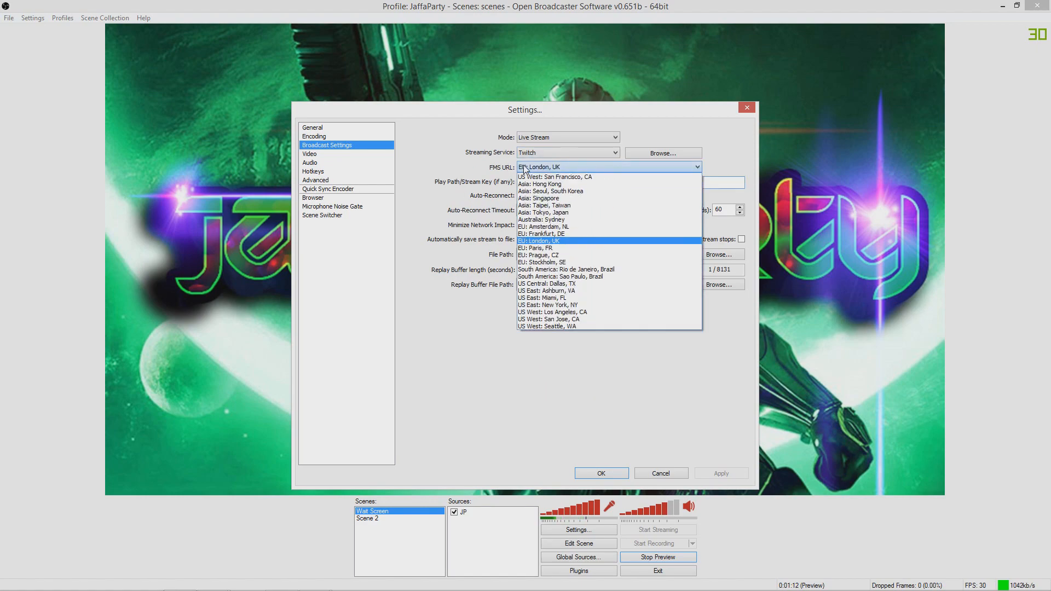
pyautogui.moveTo(546, 326)
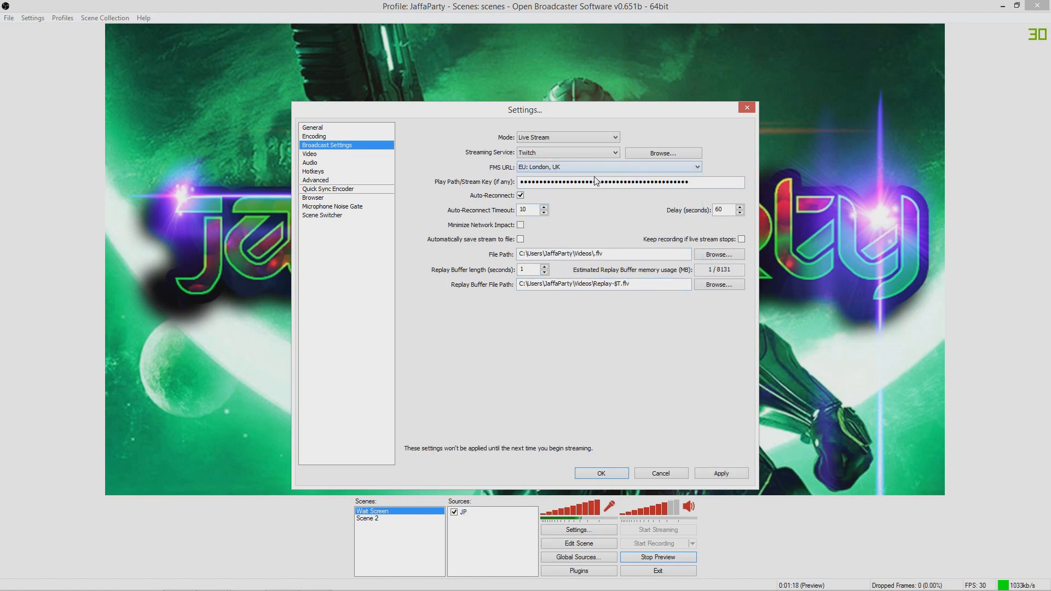
pyautogui.moveTo(601, 284)
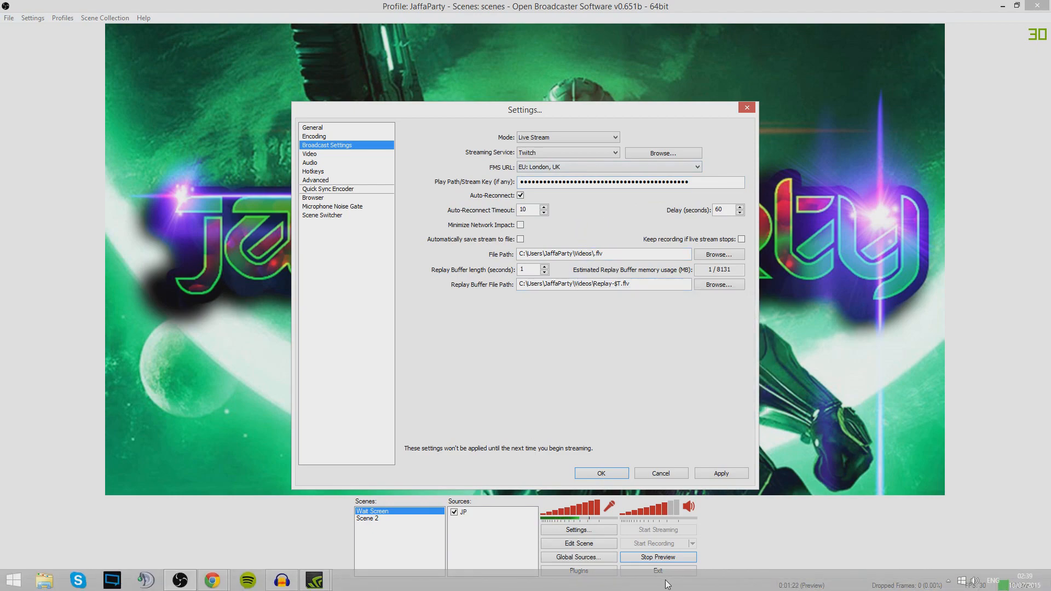
pyautogui.moveTo(602, 342)
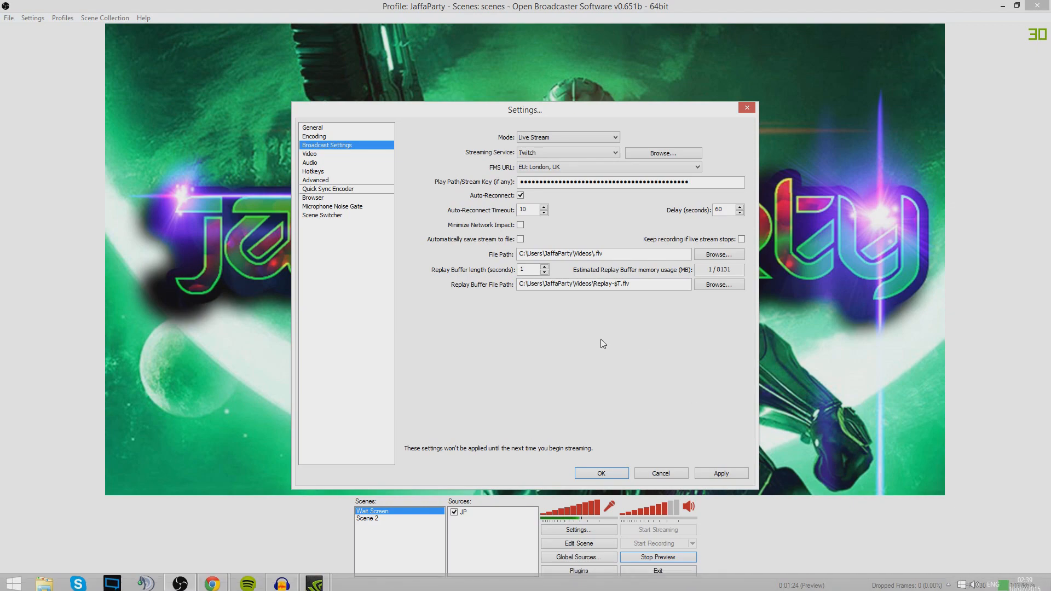
# Step: Review the Audio device settings page, then move to the Hotkeys page
pyautogui.click(310, 162)
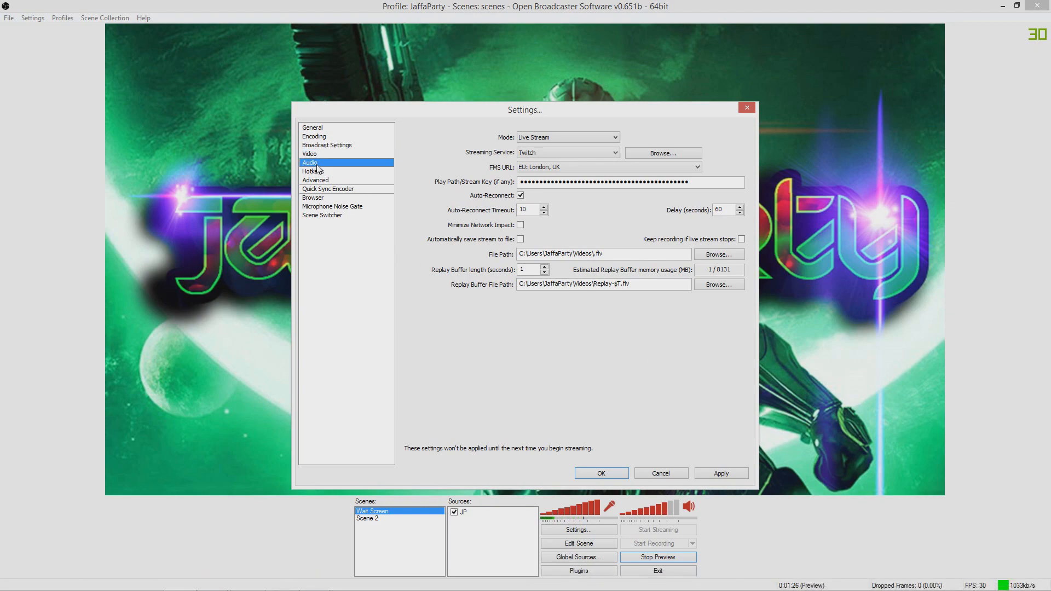
pyautogui.click(310, 162)
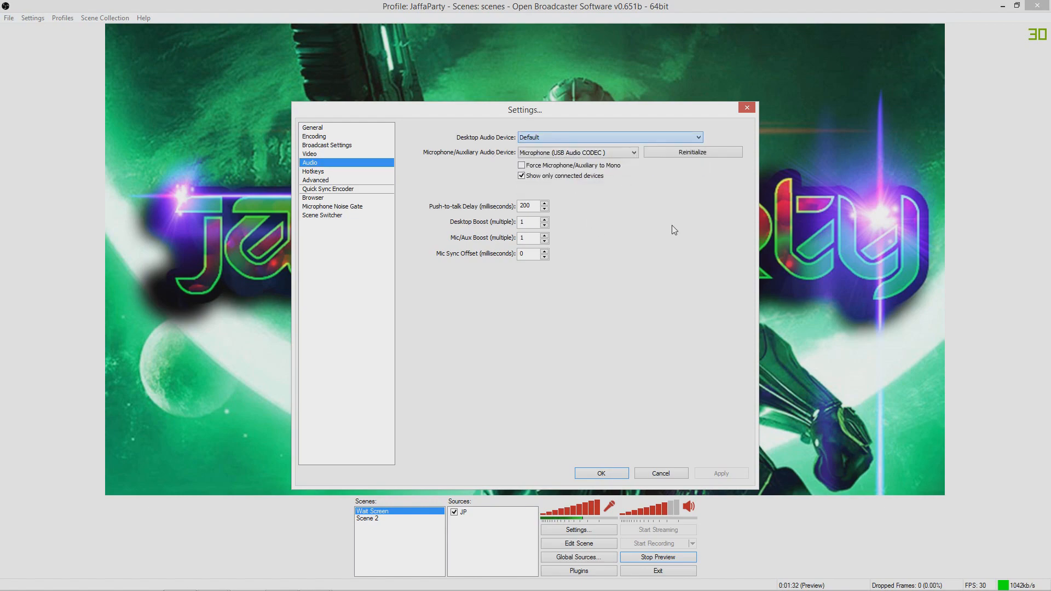
pyautogui.moveTo(471, 207)
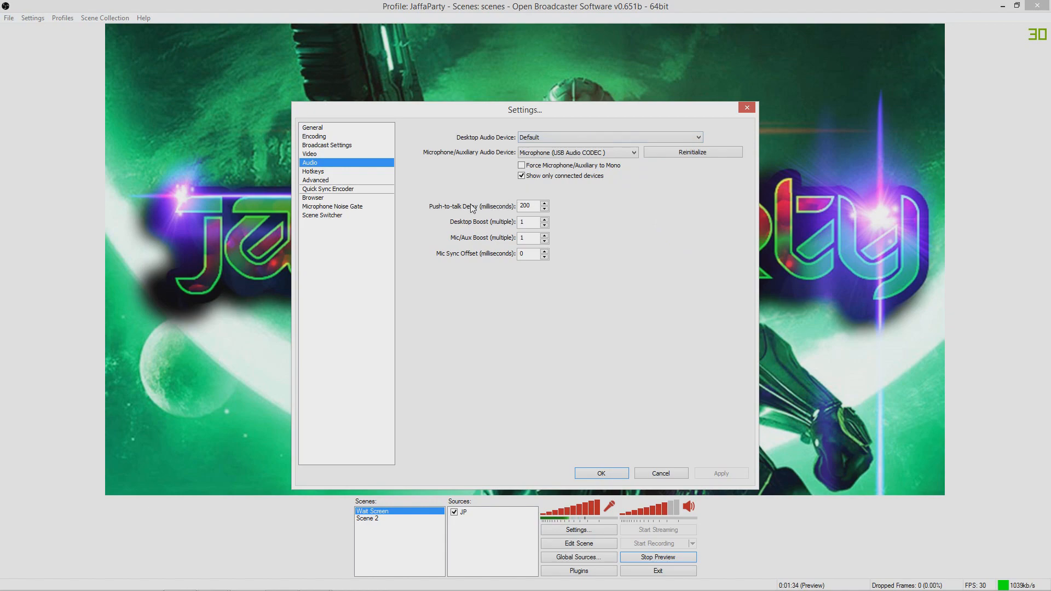
pyautogui.click(313, 172)
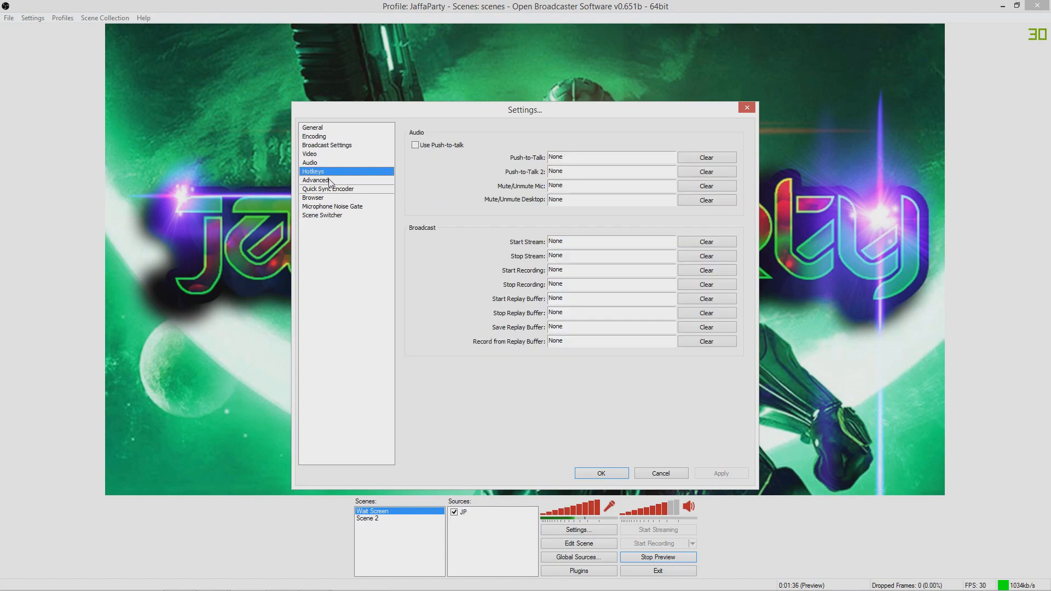
# Step: On the Advanced page keep High process priority and veryfast as the x264 CPU preset
pyautogui.click(315, 181)
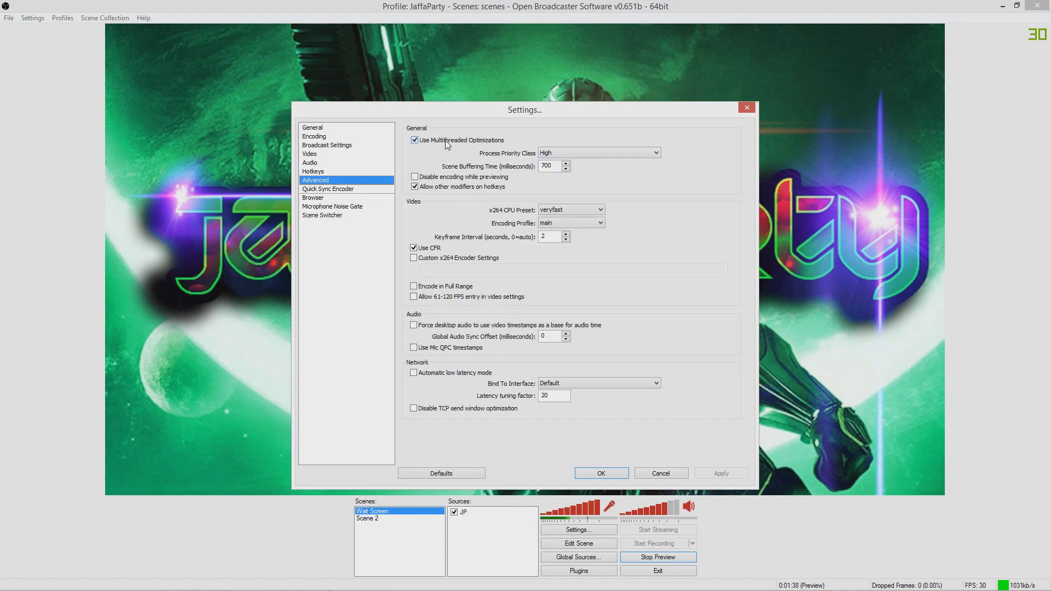
pyautogui.moveTo(524, 169)
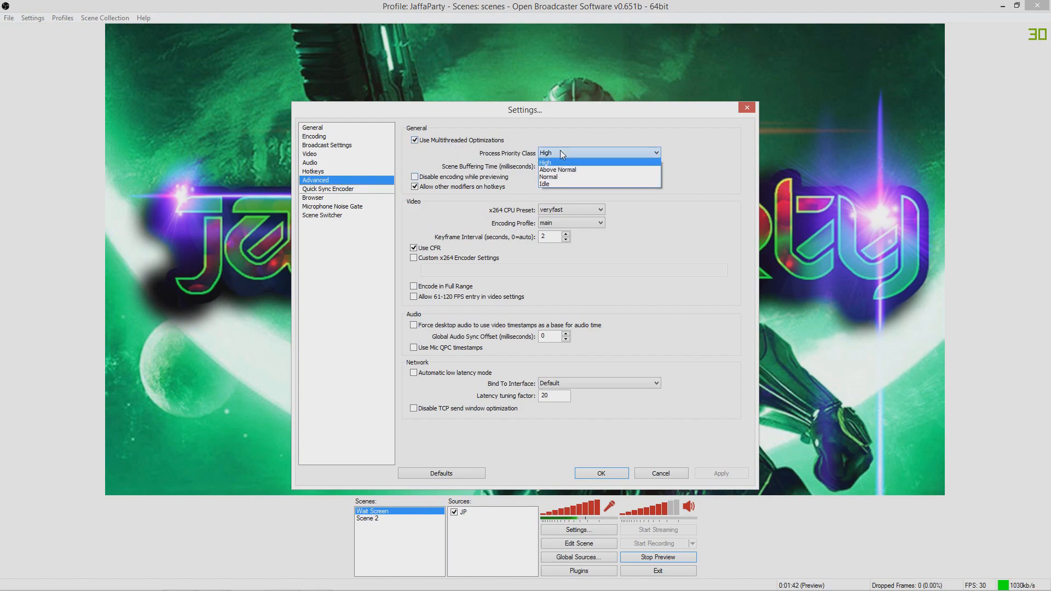
pyautogui.click(546, 162)
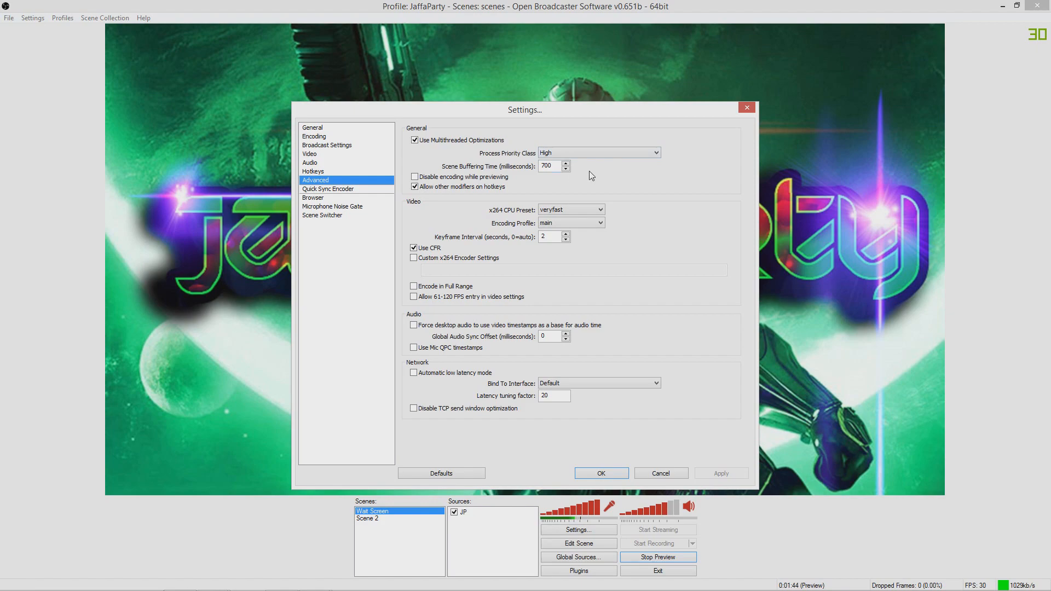
pyautogui.moveTo(570, 209)
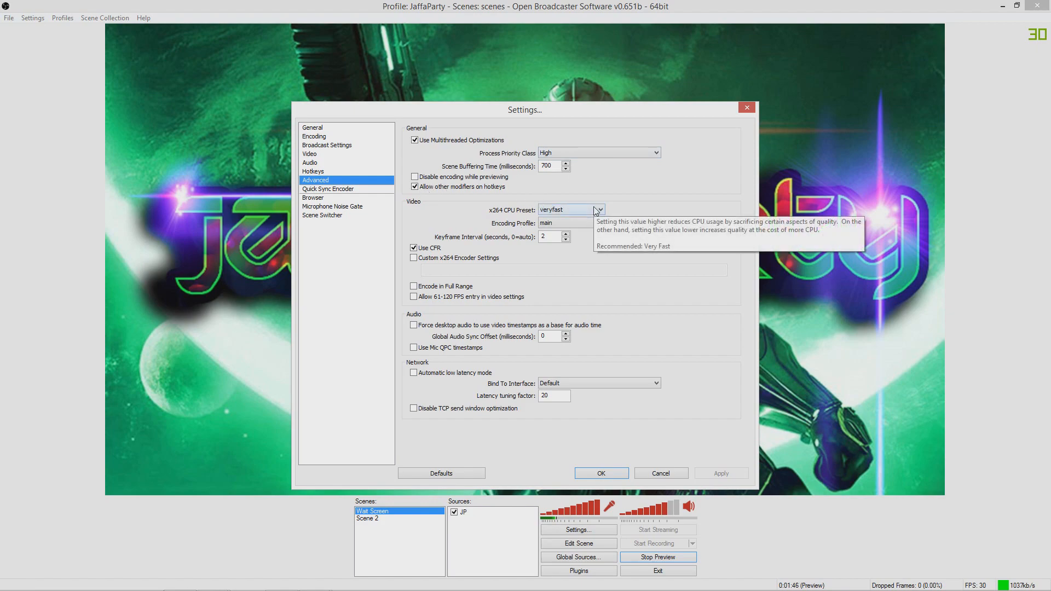
pyautogui.moveTo(585, 213)
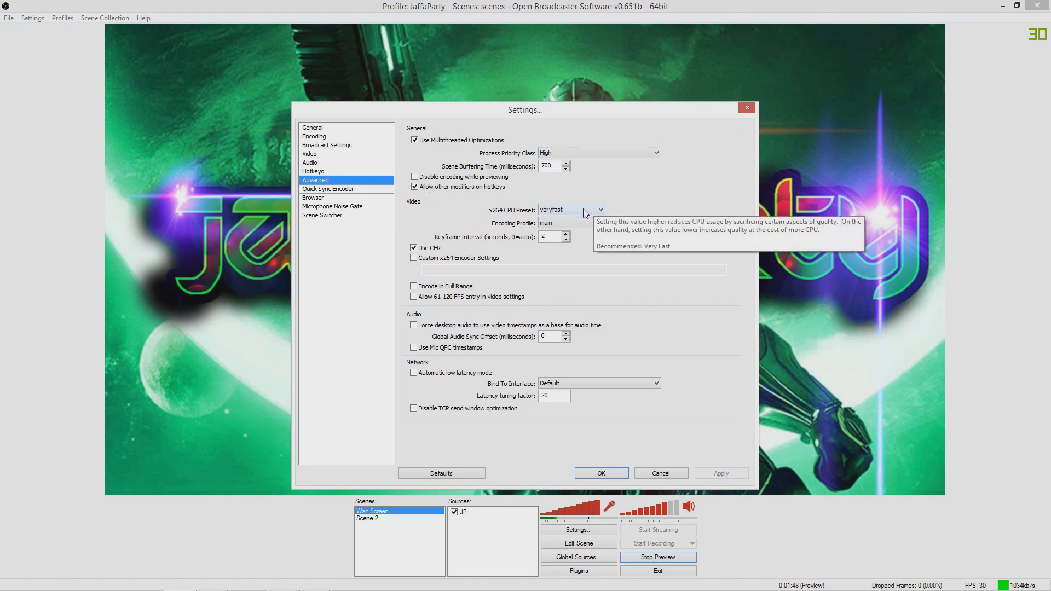
pyautogui.moveTo(515, 215)
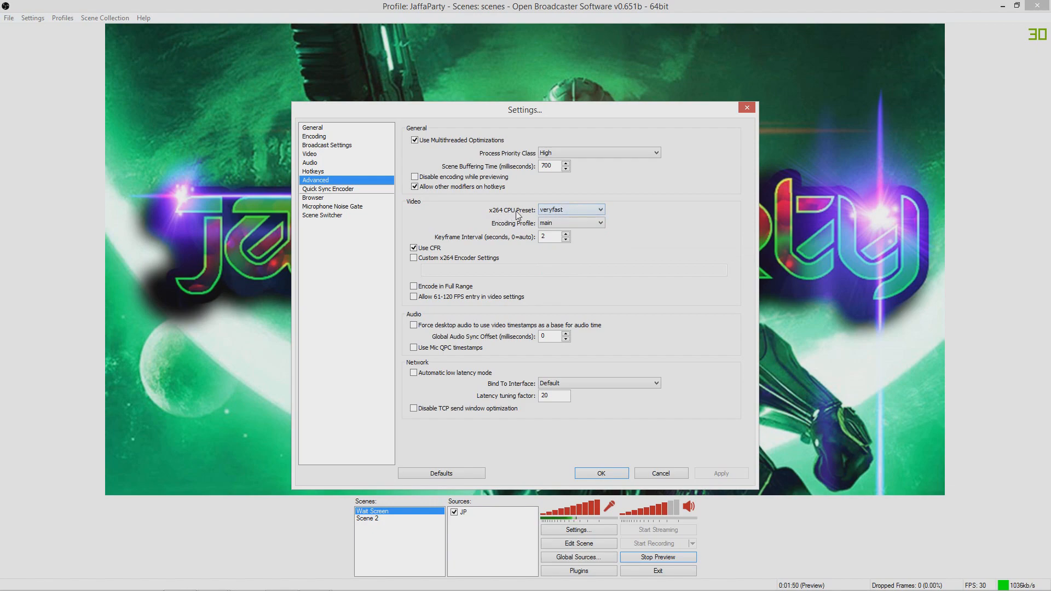
pyautogui.click(569, 210)
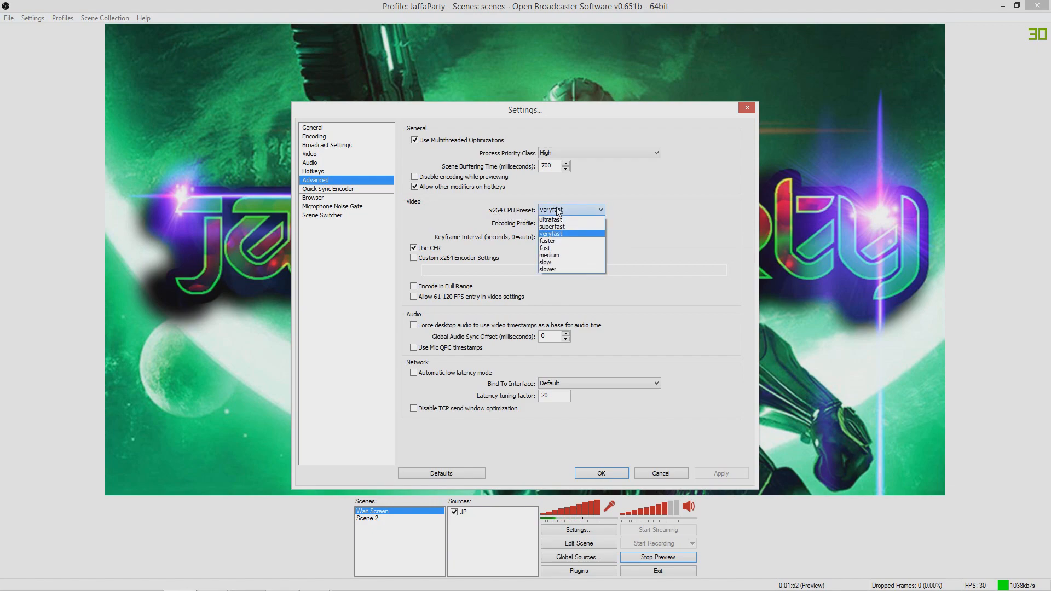
pyautogui.click(551, 234)
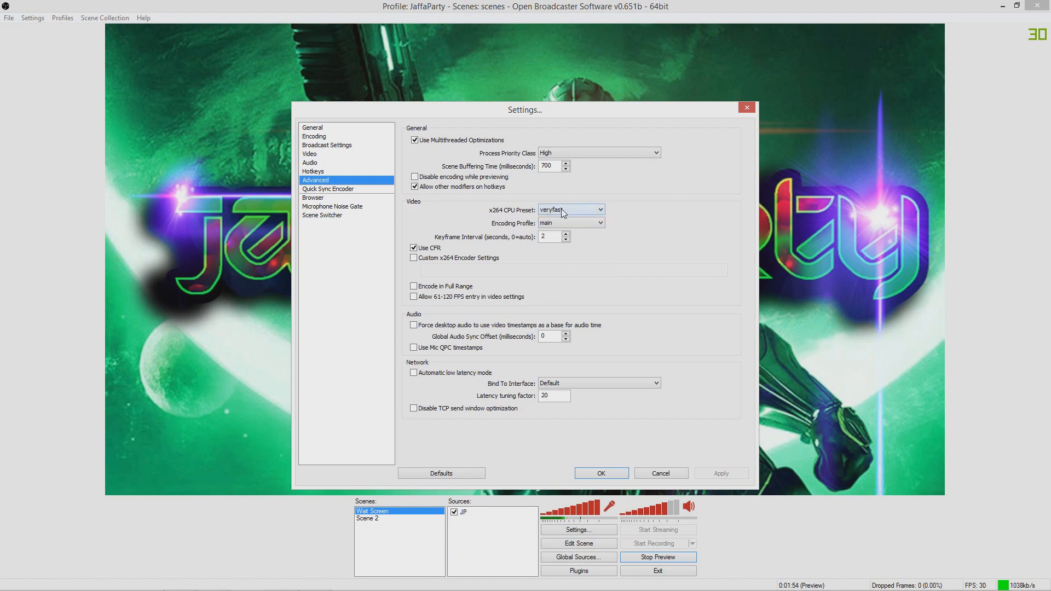
# Step: Reopen the x264 CPU preset list twice, confirming veryfast each time
pyautogui.click(569, 210)
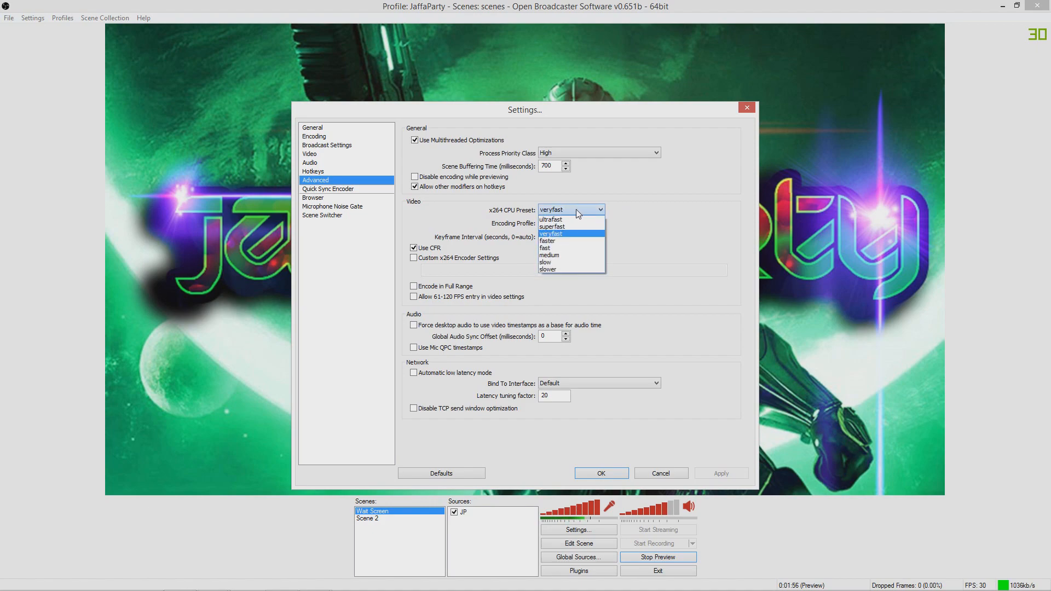
pyautogui.moveTo(573, 236)
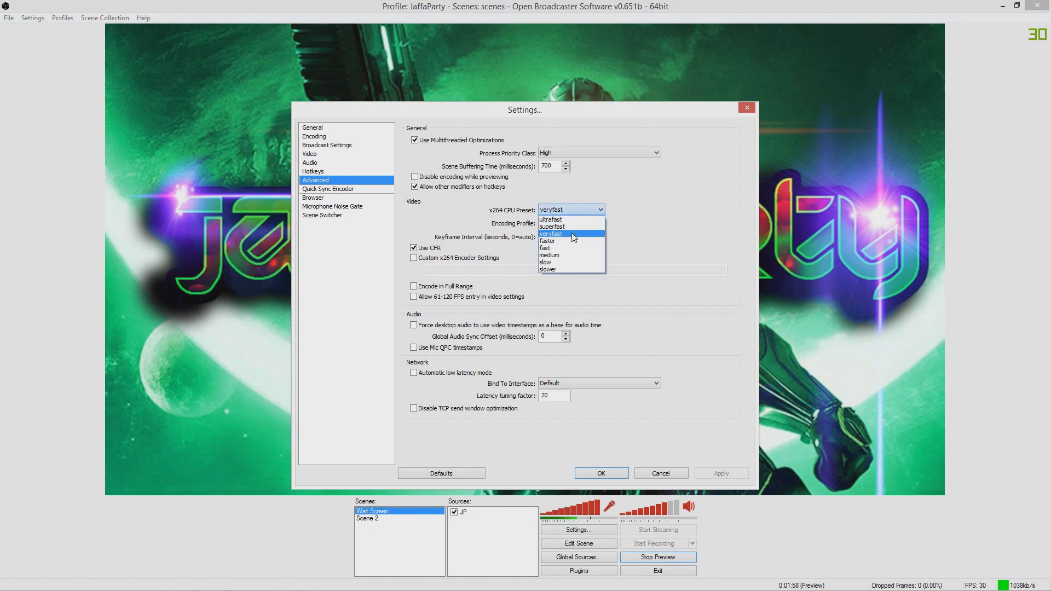
pyautogui.click(569, 223)
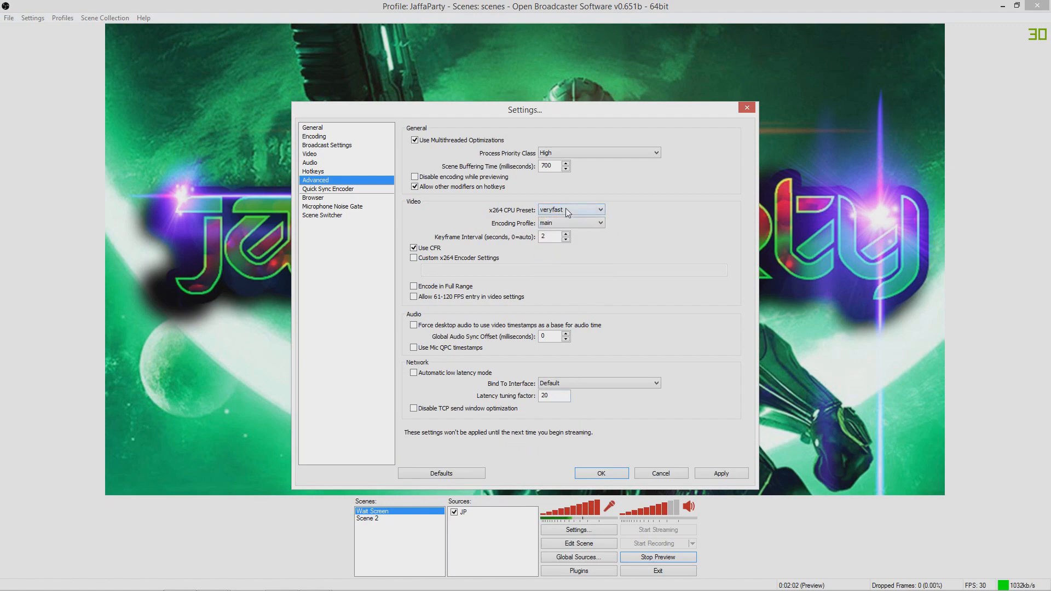
pyautogui.click(569, 209)
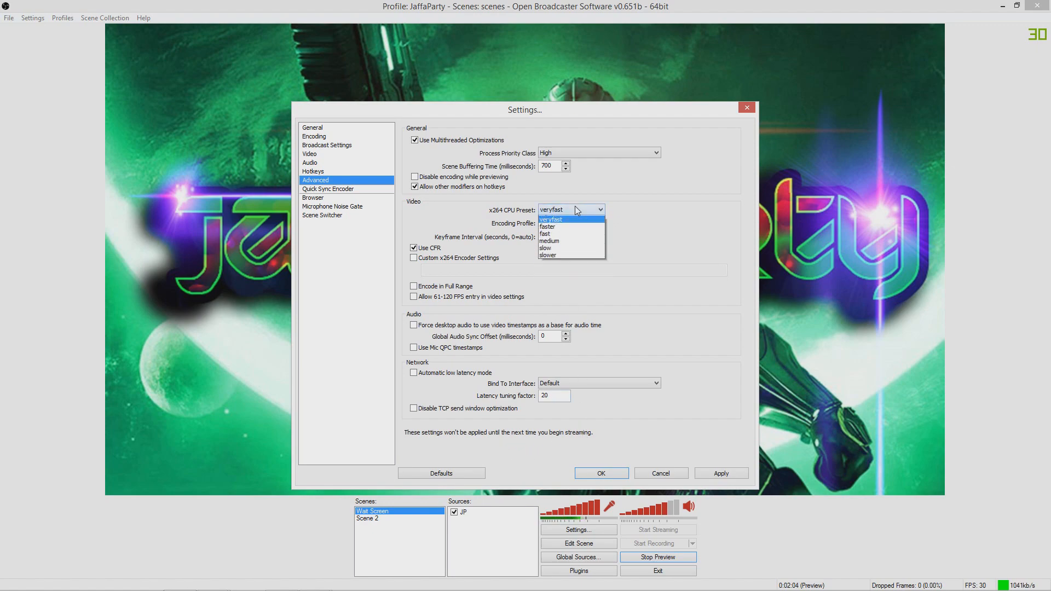
pyautogui.click(550, 219)
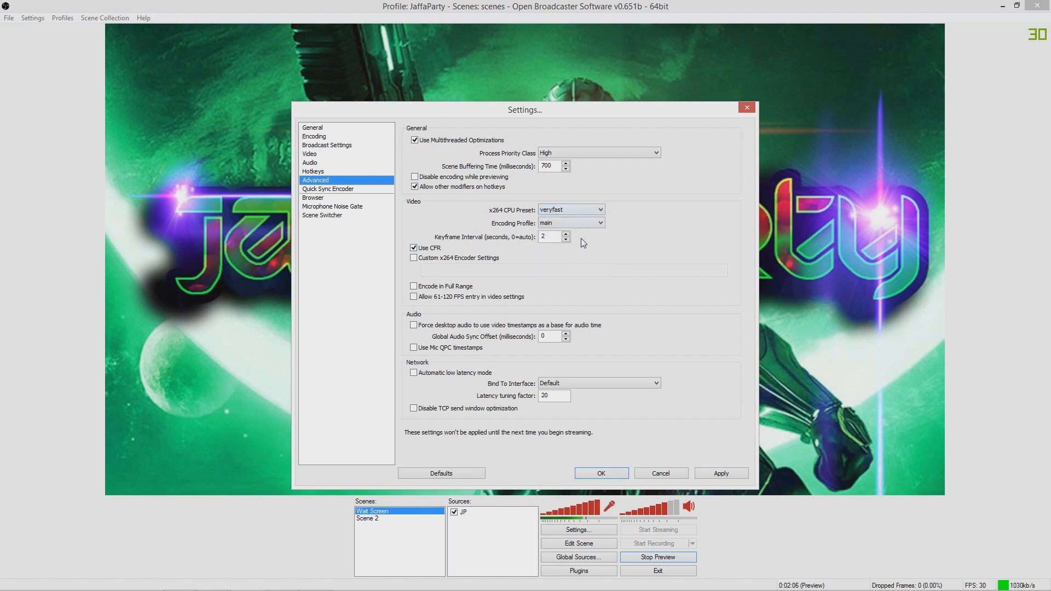
pyautogui.moveTo(459, 262)
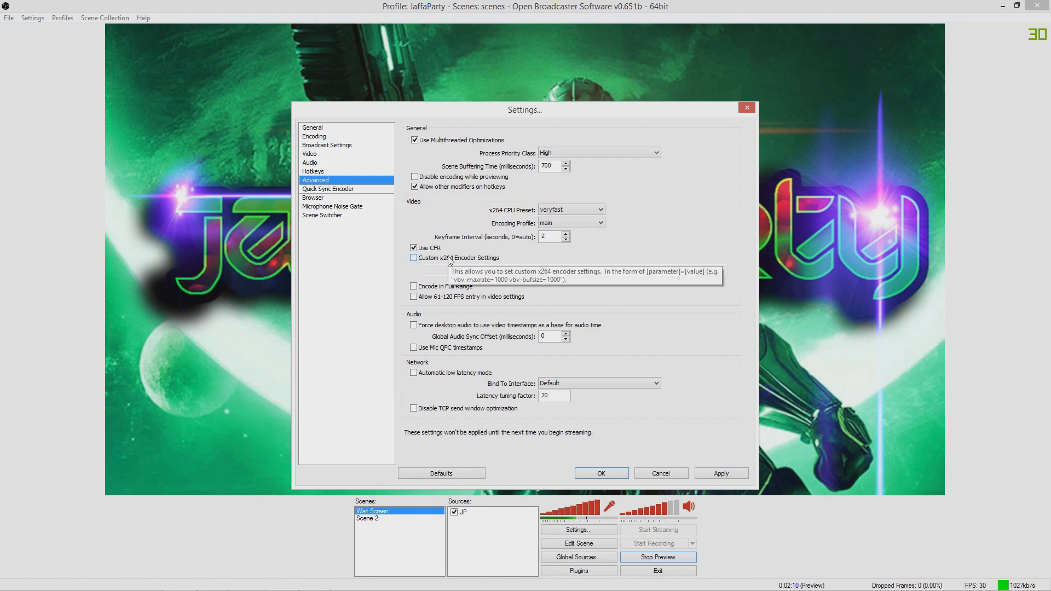
pyautogui.moveTo(457, 342)
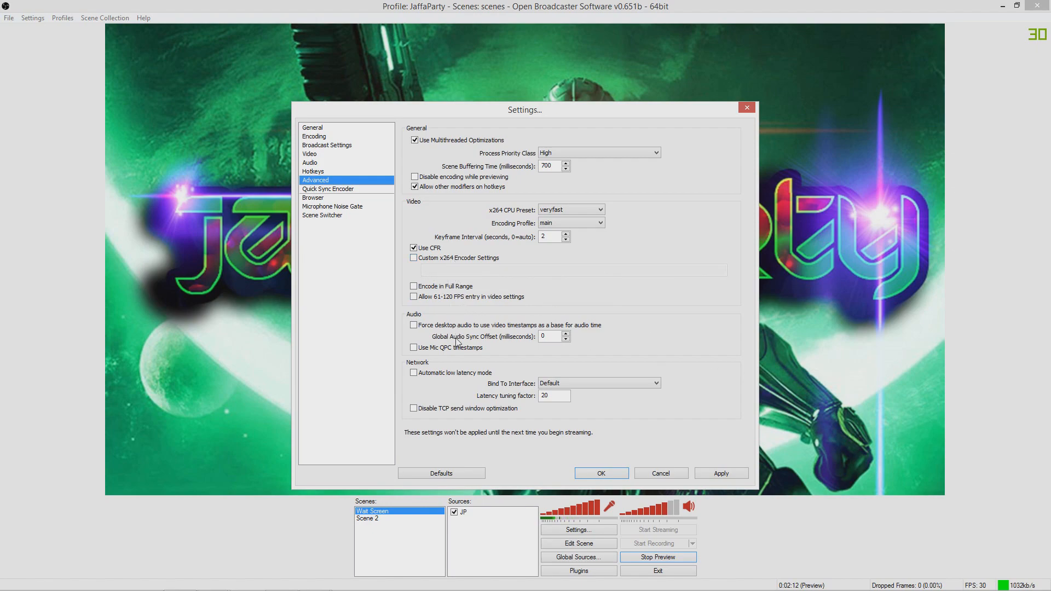
pyautogui.moveTo(315, 220)
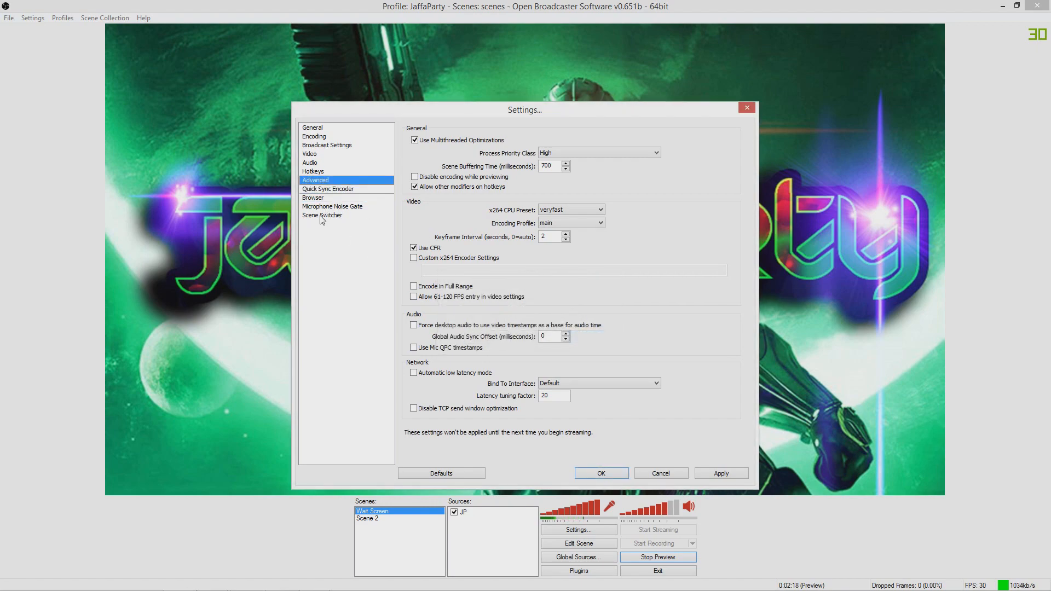
# Step: View the Quick Sync Encoder page, then the Microphone Noise Gate page with its thresholds
pyautogui.click(328, 188)
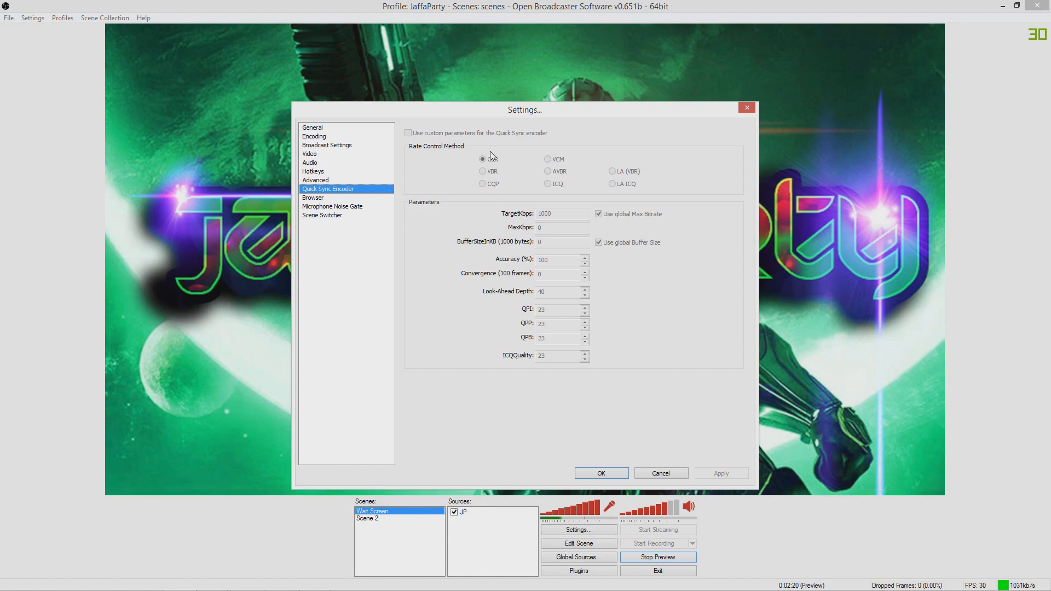
pyautogui.click(333, 207)
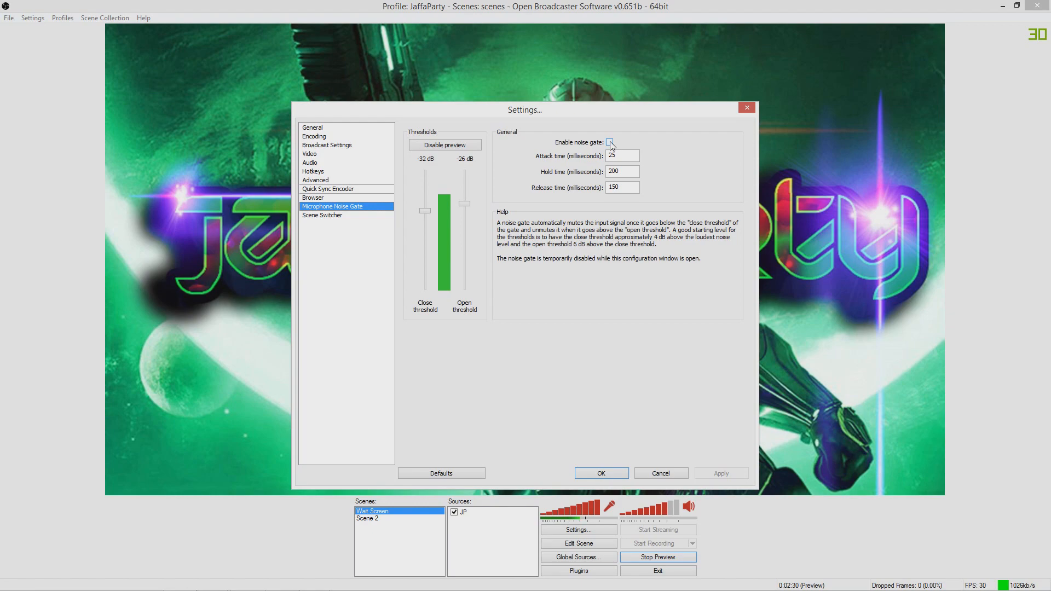
pyautogui.click(609, 141)
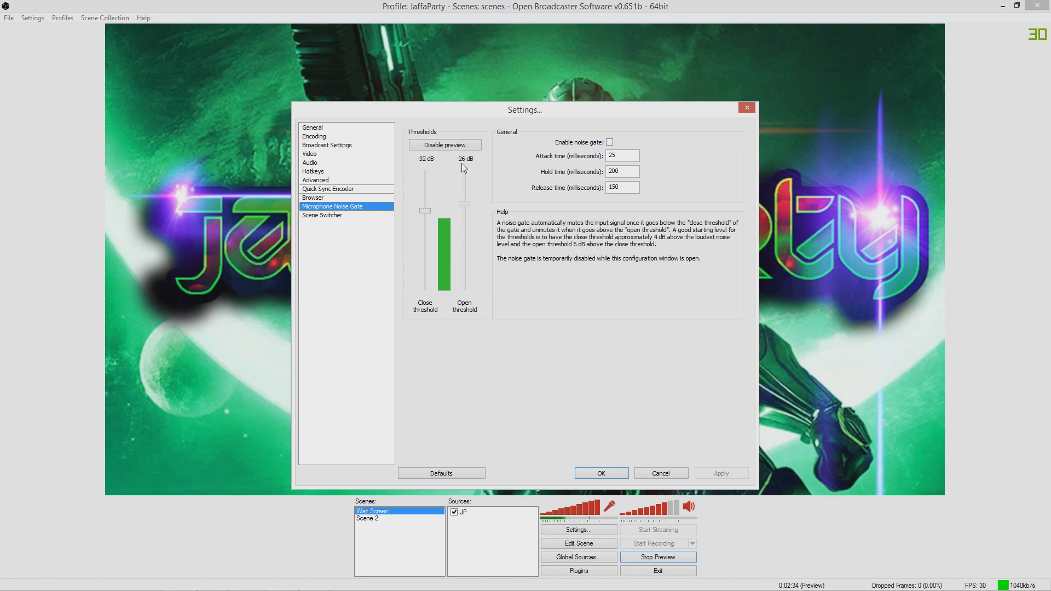
pyautogui.moveTo(606, 361)
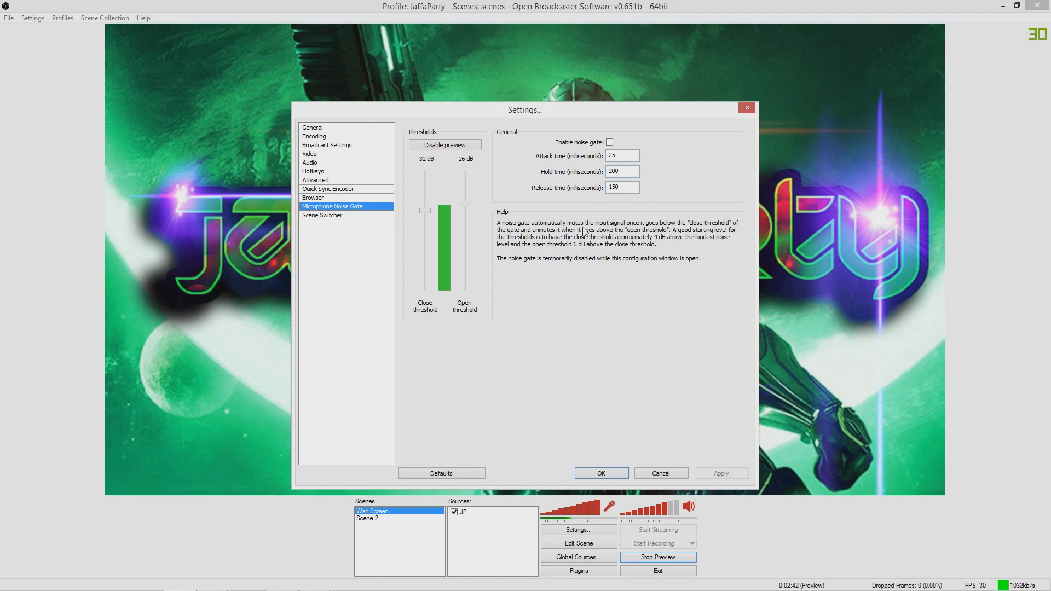
pyautogui.moveTo(642, 289)
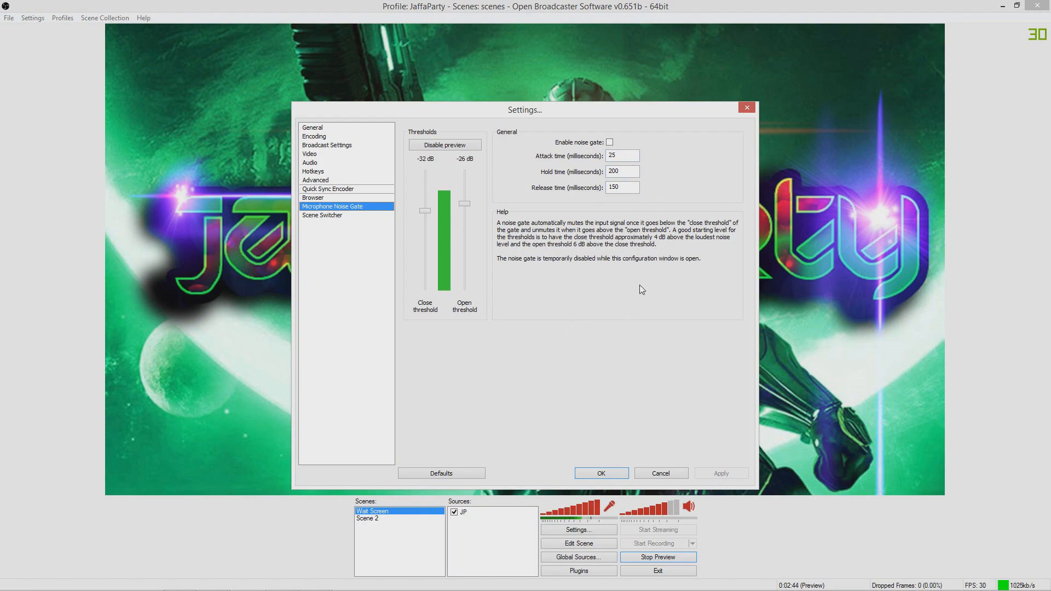
# Step: Step through the Hotkeys, Video and Encoding pages, ending back on General
pyautogui.click(313, 171)
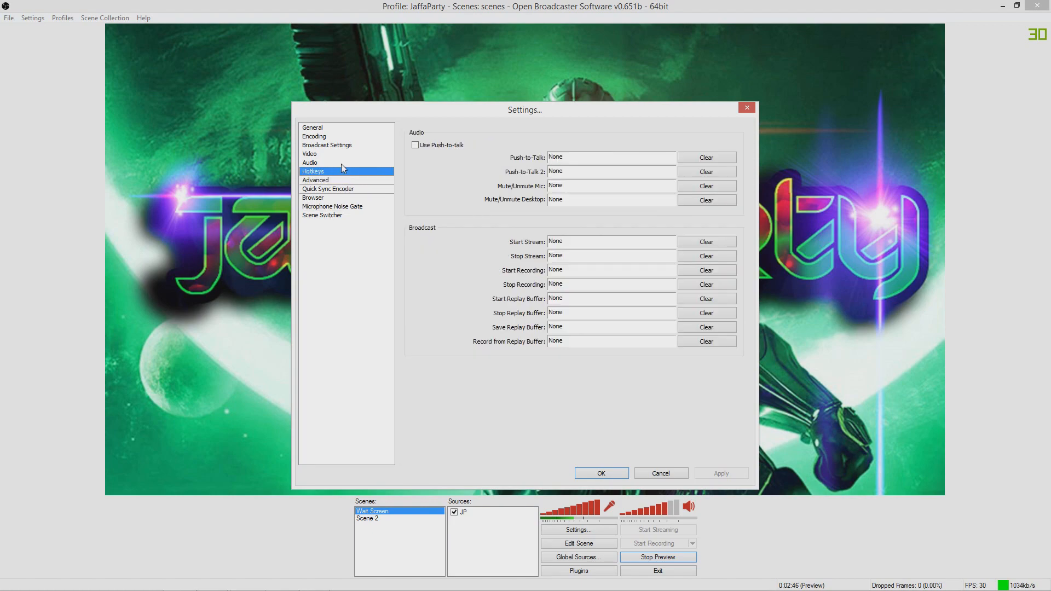
pyautogui.click(310, 154)
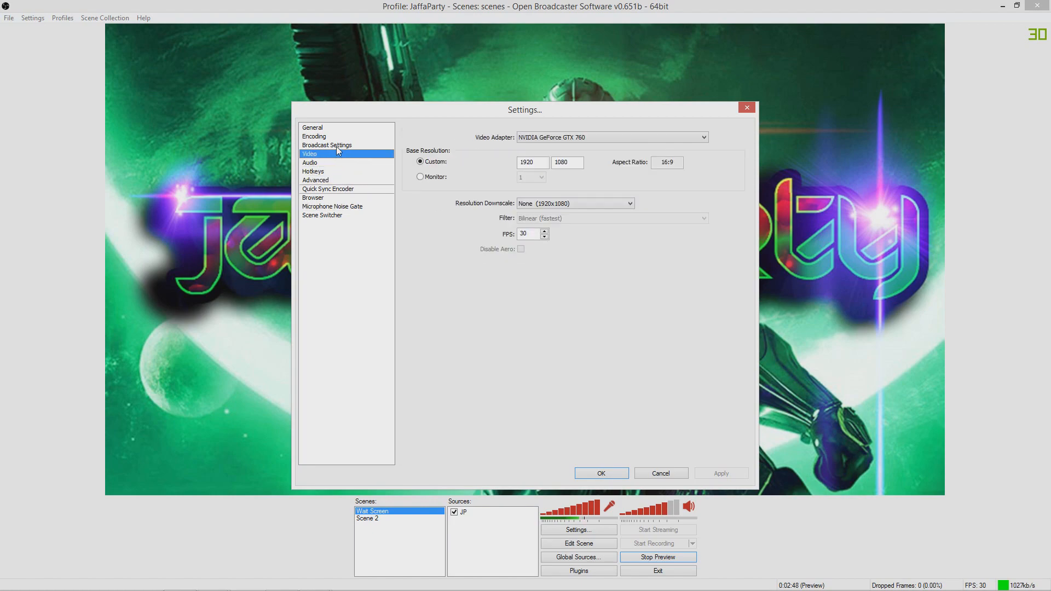
pyautogui.click(315, 136)
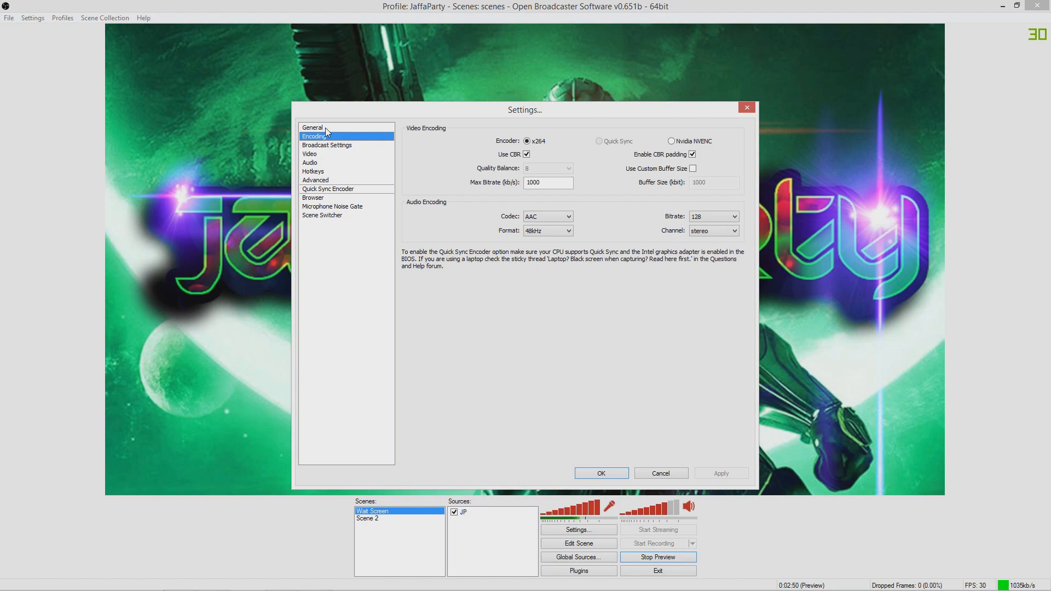
pyautogui.click(310, 154)
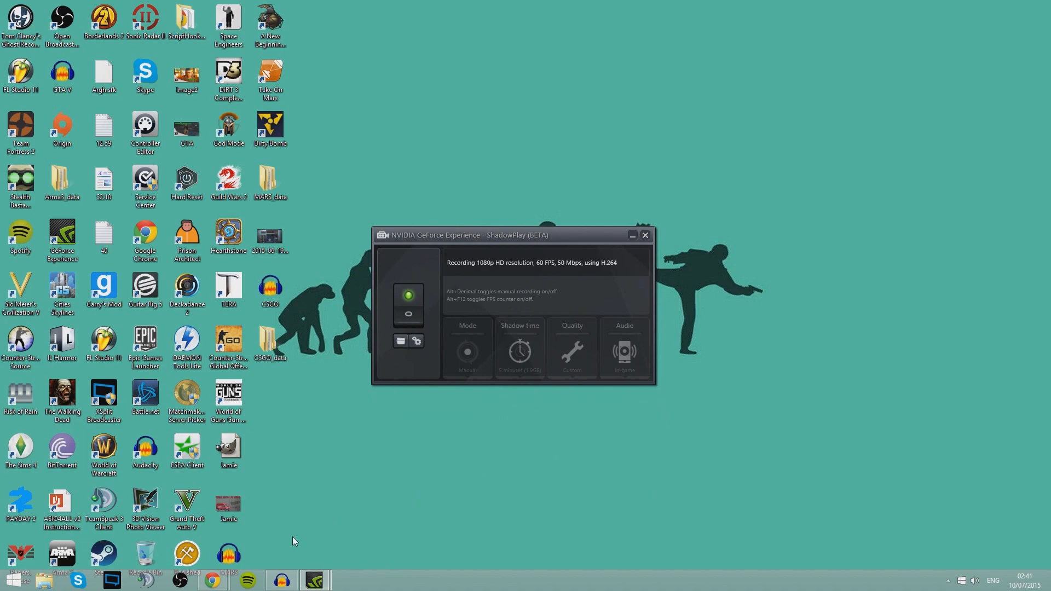
pyautogui.moveTo(430, 500)
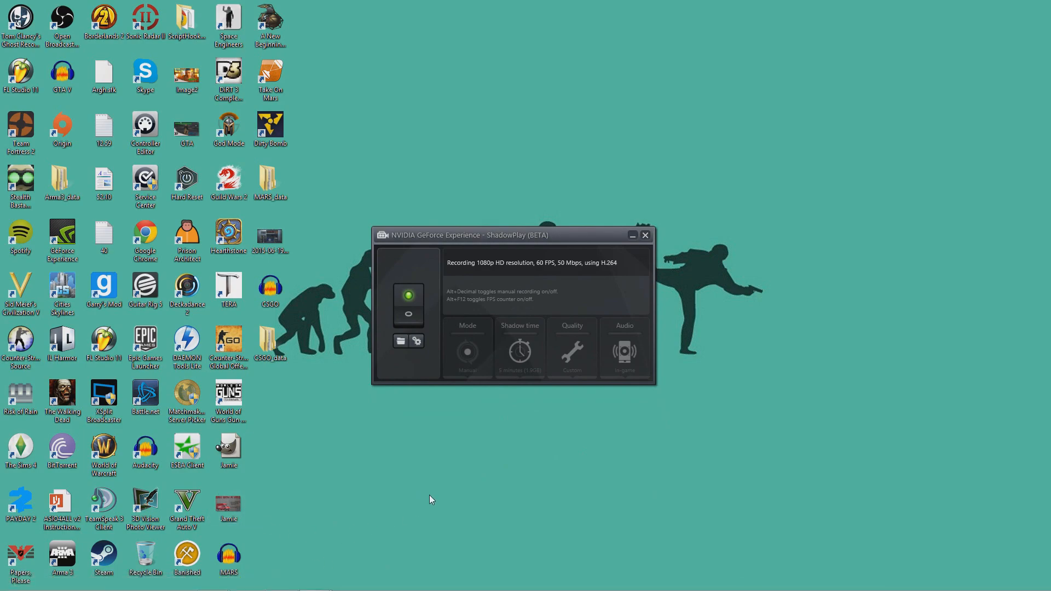
pyautogui.moveTo(455, 587)
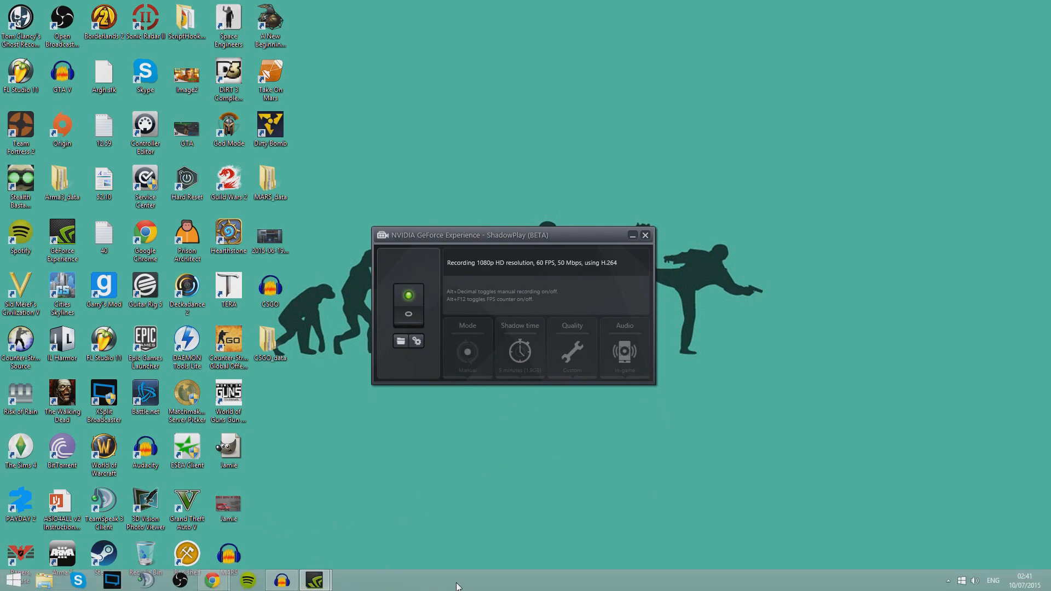
pyautogui.moveTo(601, 407)
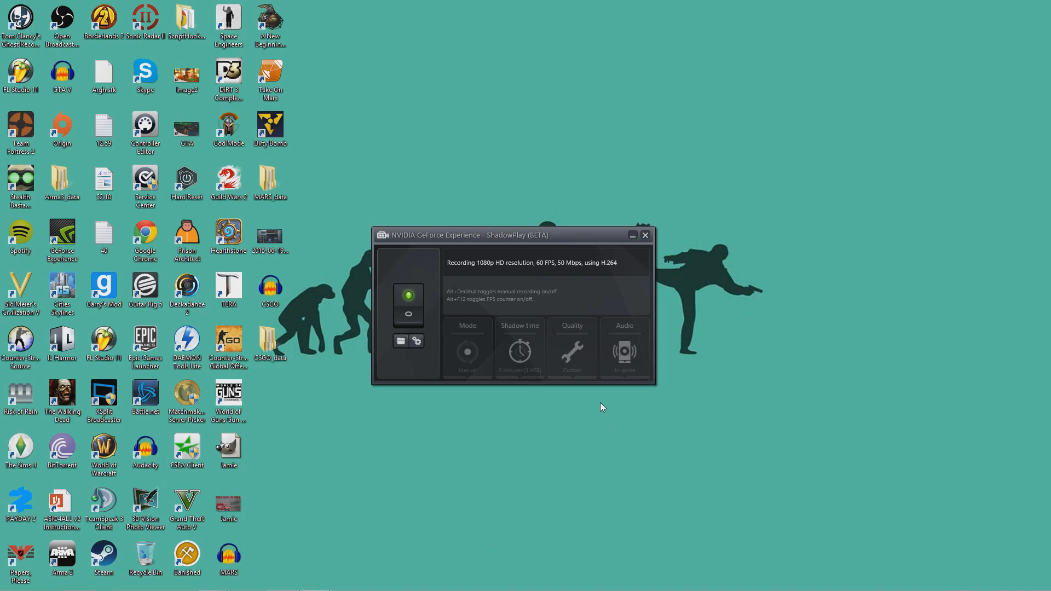
pyautogui.moveTo(492, 237)
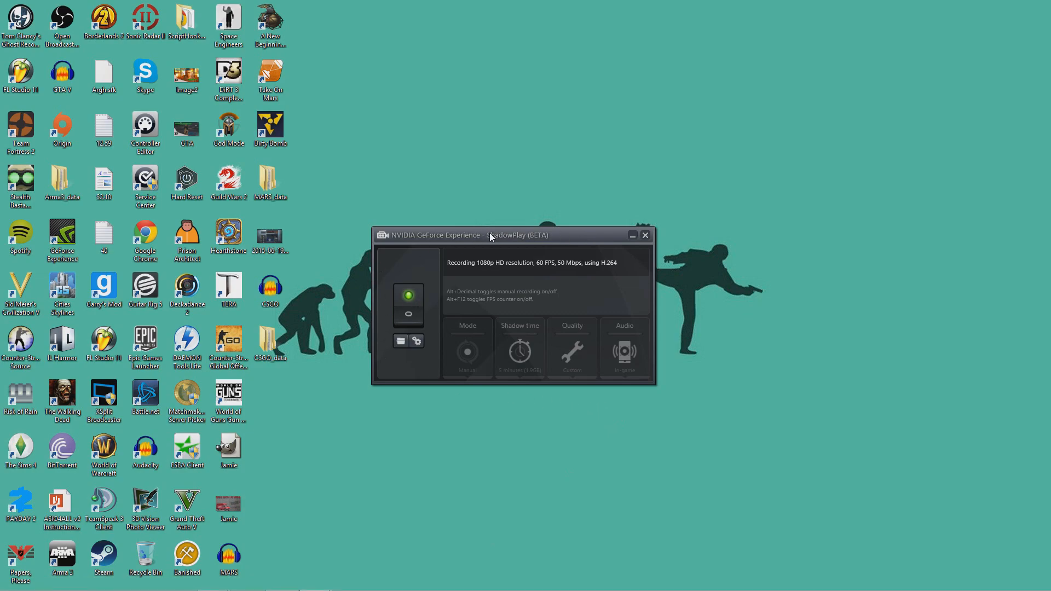
pyautogui.moveTo(464, 587)
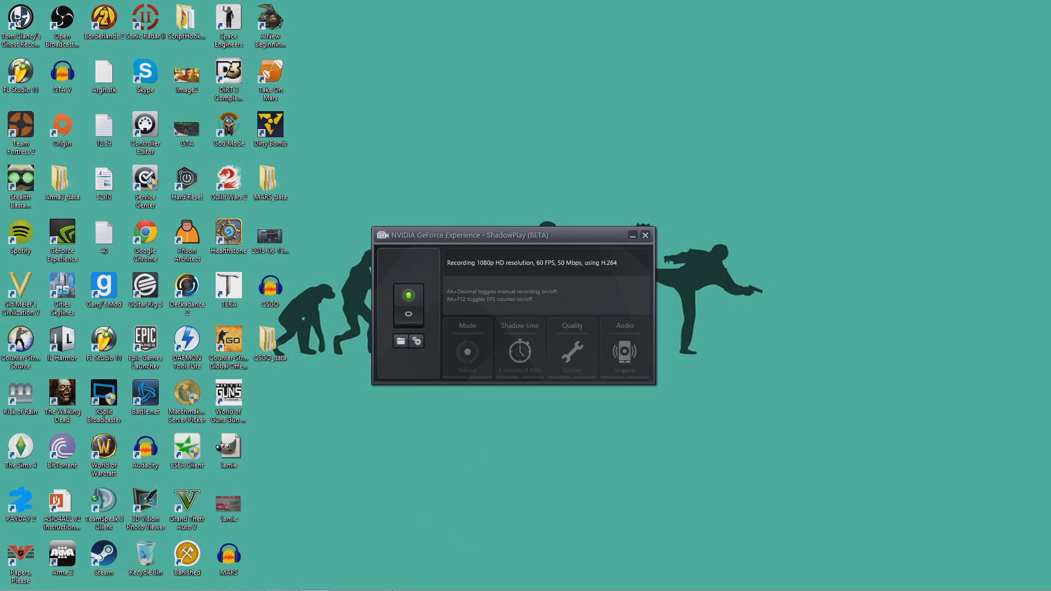
pyautogui.moveTo(415, 421)
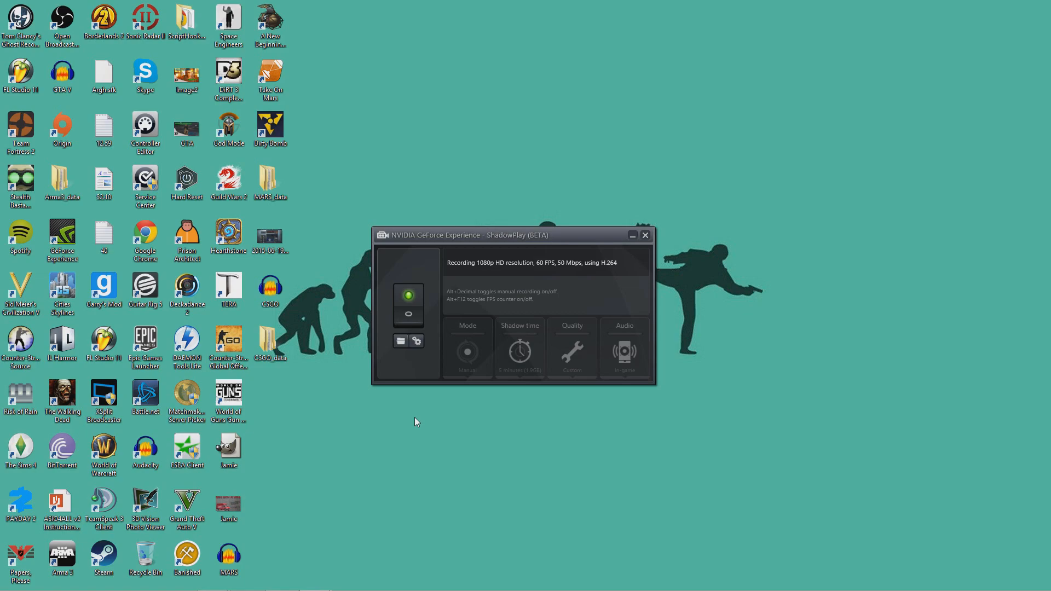
pyautogui.moveTo(444, 396)
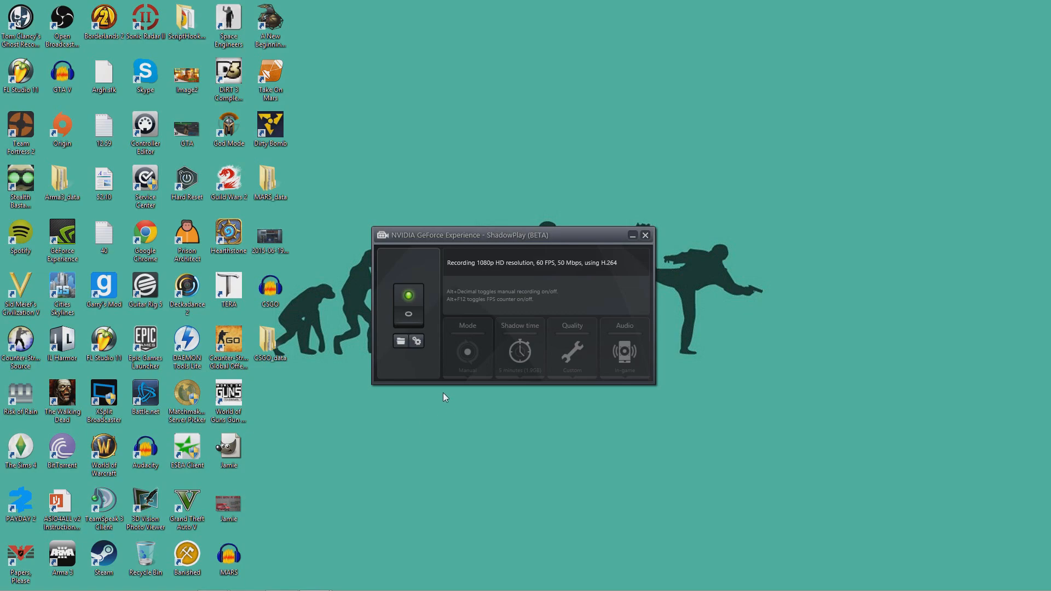
pyautogui.moveTo(14, 57)
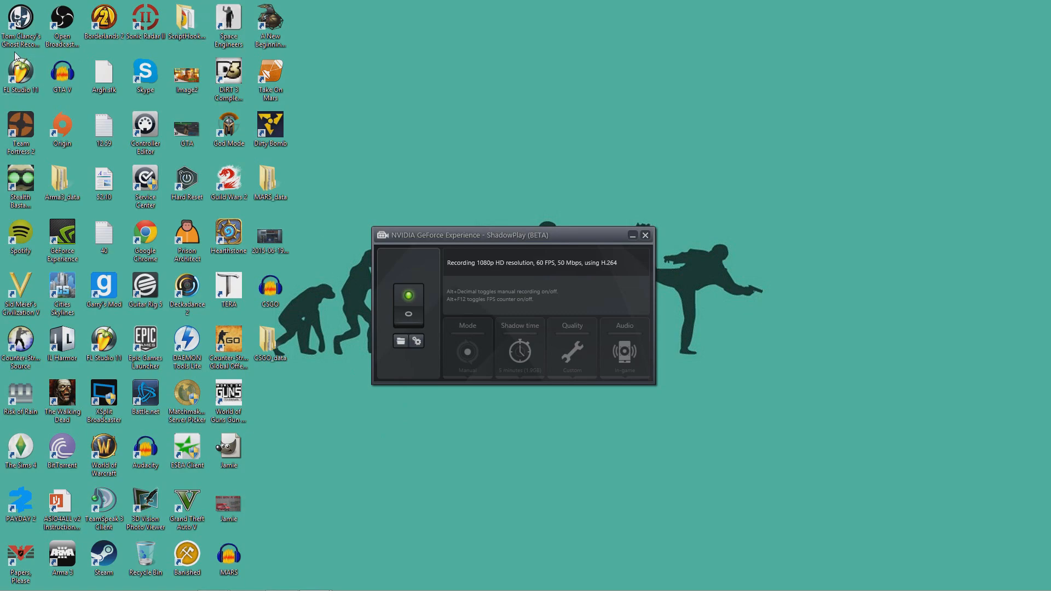
pyautogui.moveTo(385, 581)
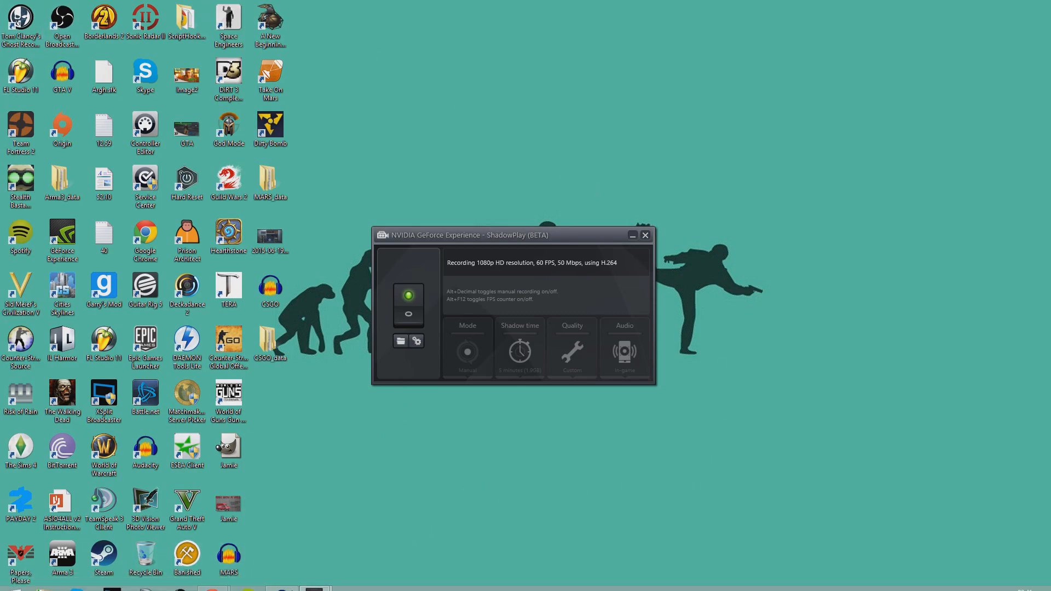
pyautogui.moveTo(552, 480)
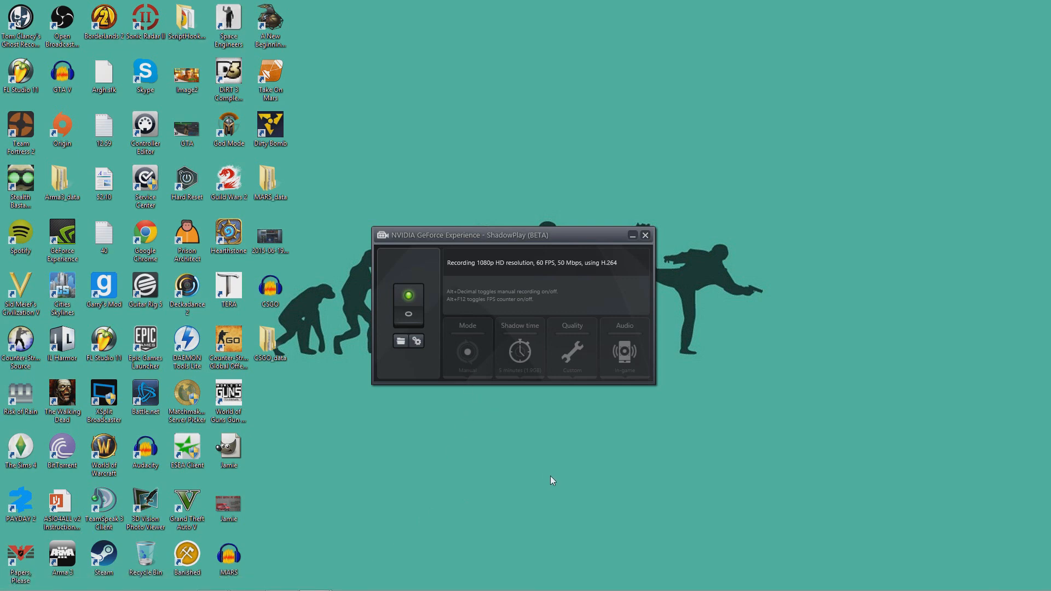